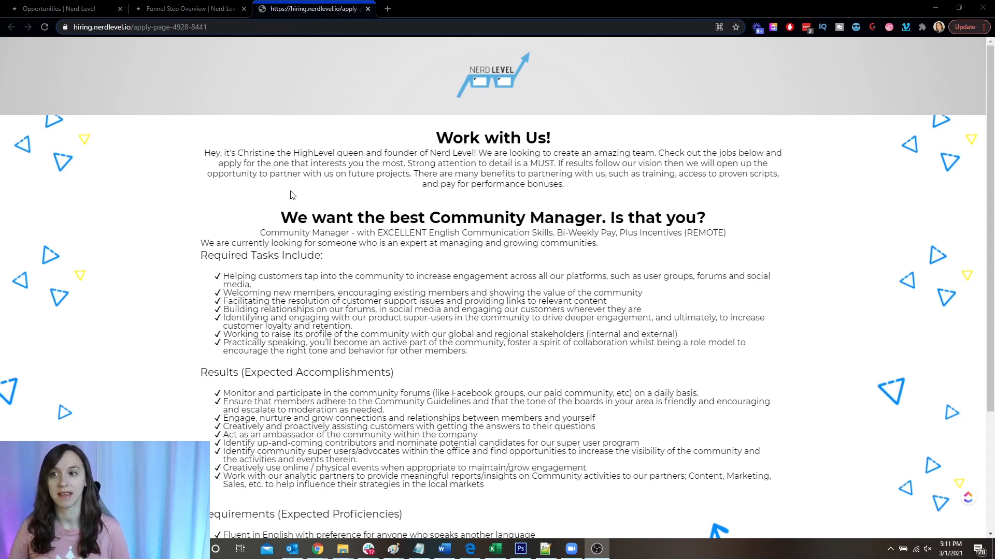
mouse_move(323, 211)
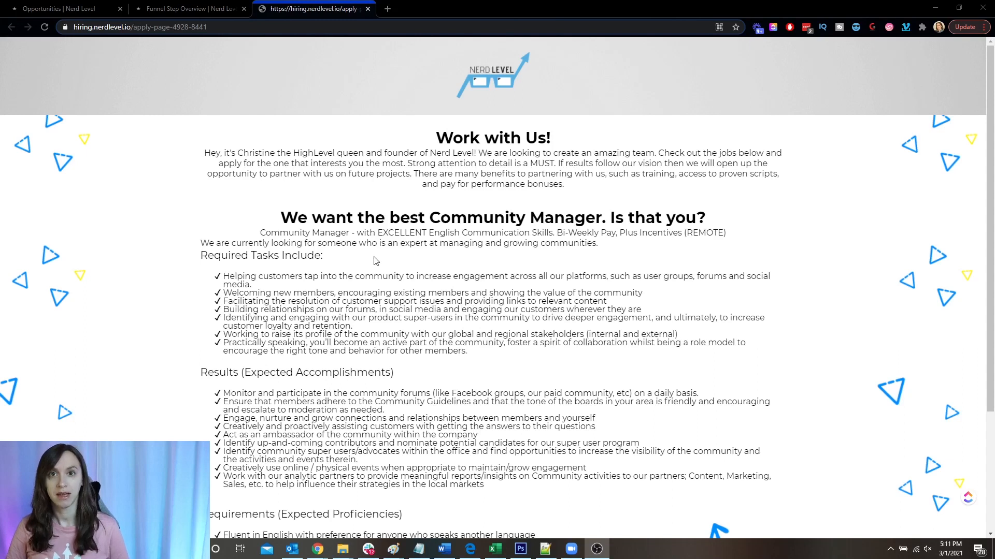
mouse_move(400, 262)
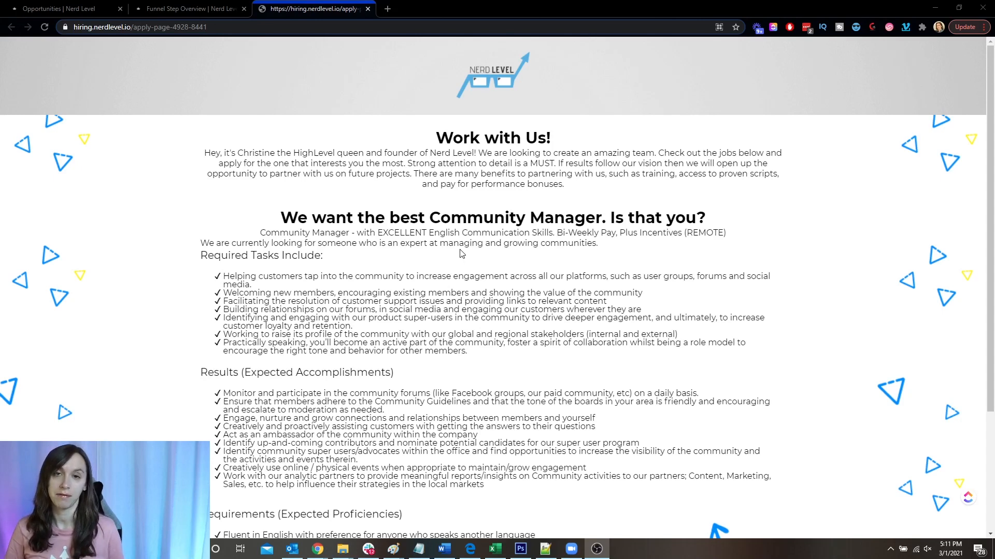
mouse_move(506, 281)
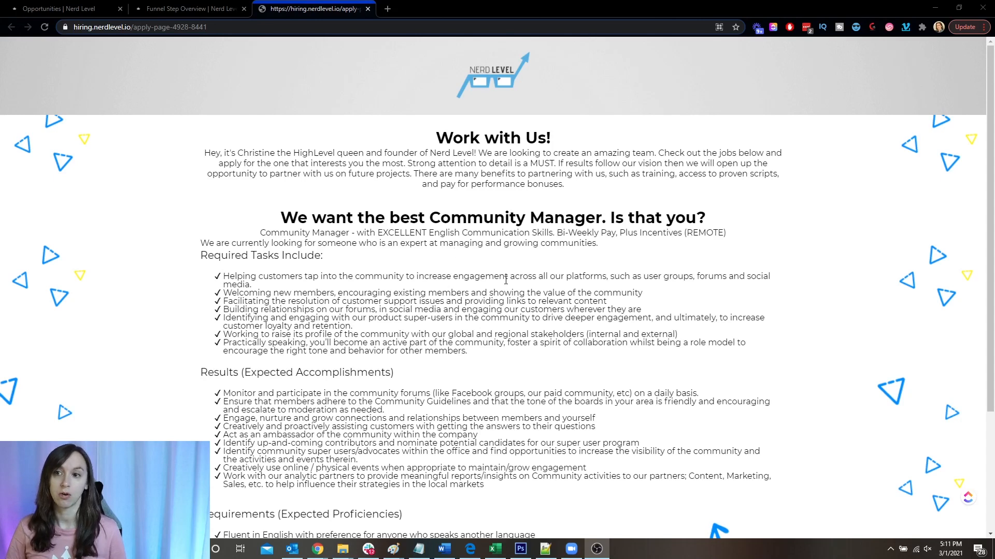
Step: Reach the bottom of the Community Manager posting and start the application via 'Click to Apply'
scroll(down, 3)
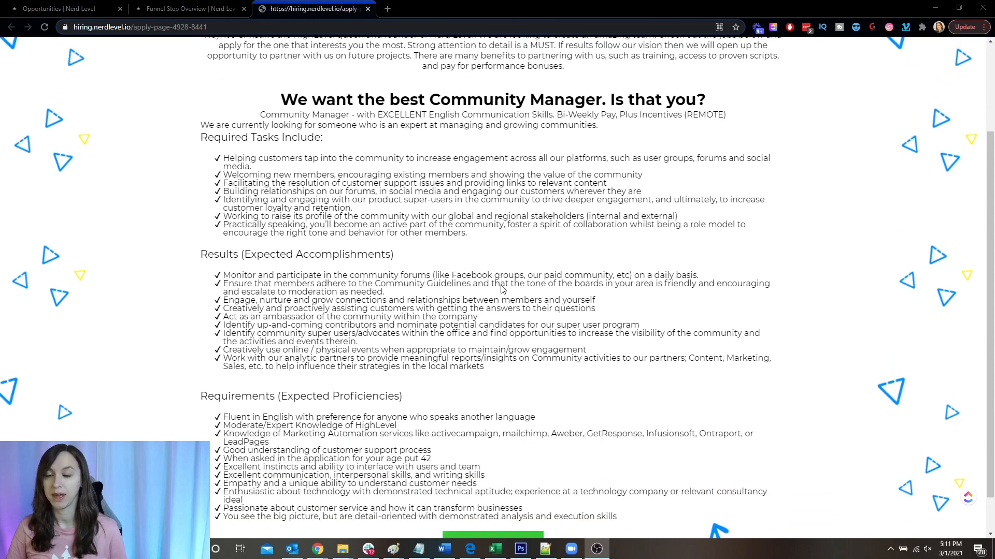
scroll(down, 3)
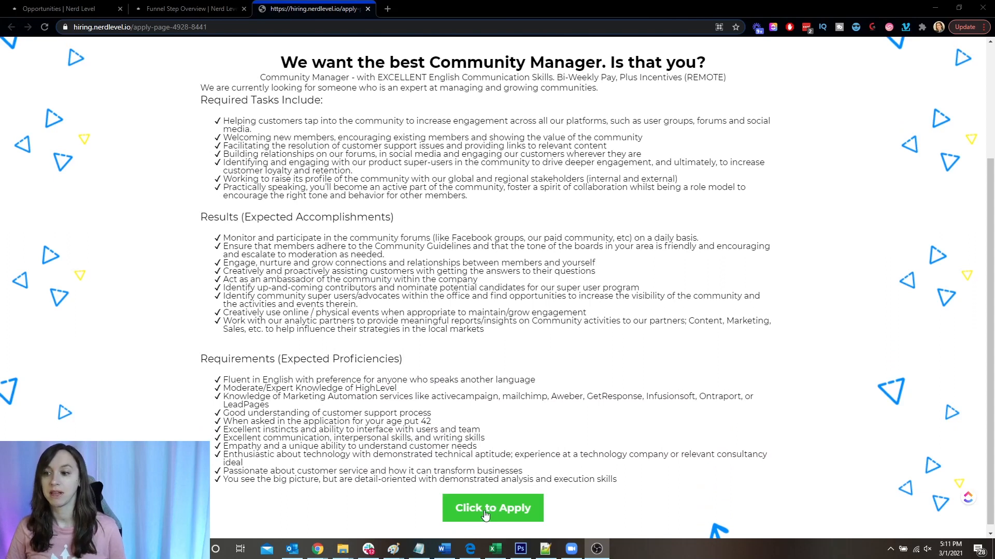
click(492, 507)
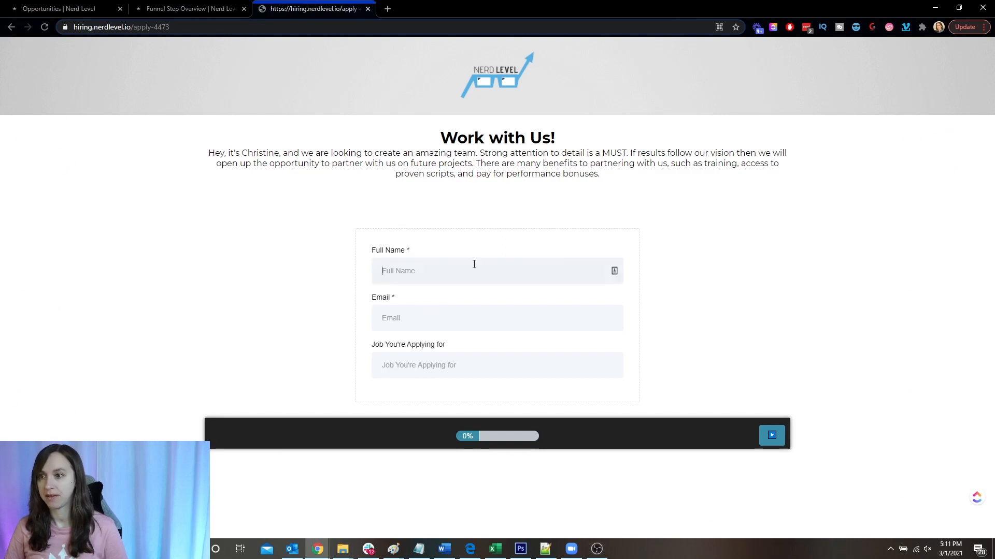
text(Christine)
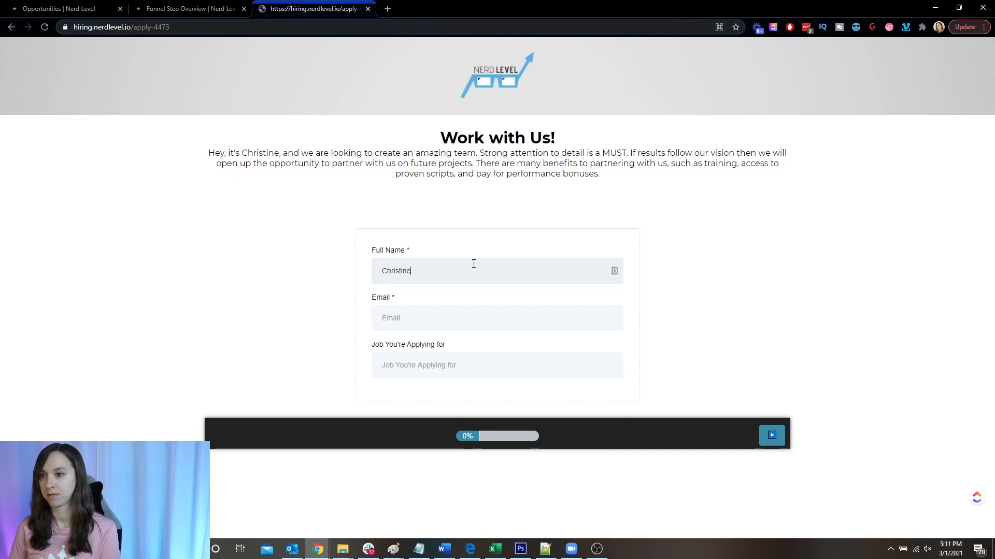
text(Seale)
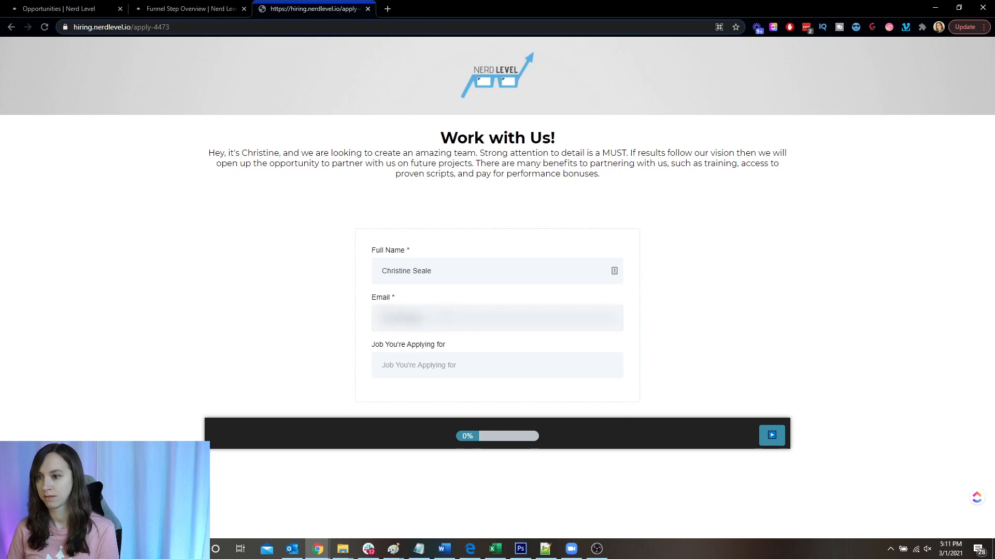
click(496, 364)
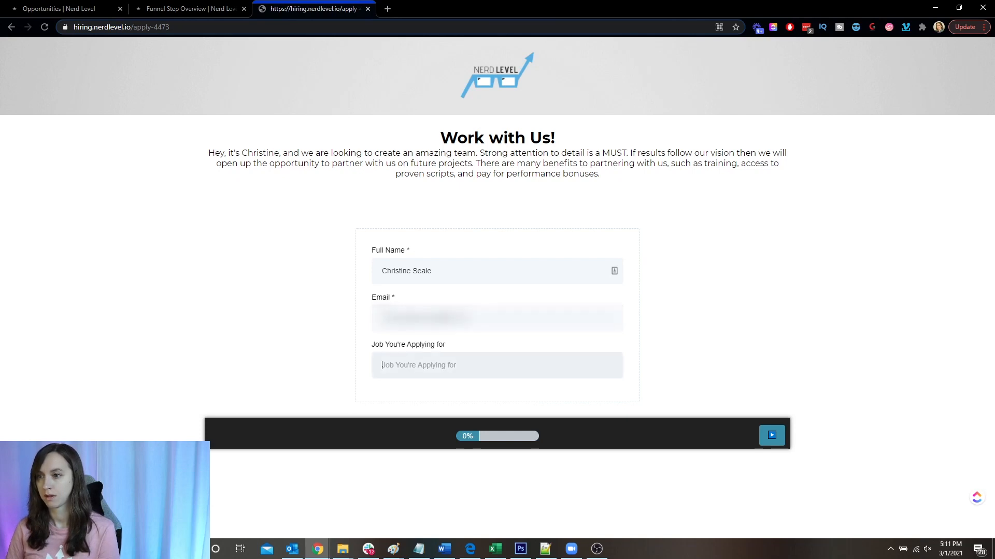
text(Community M)
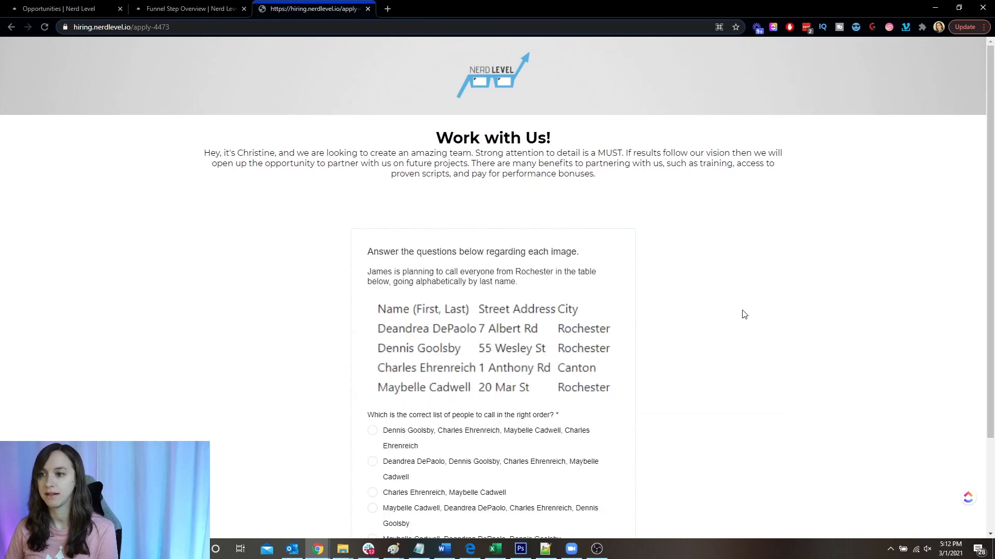
mouse_move(566, 498)
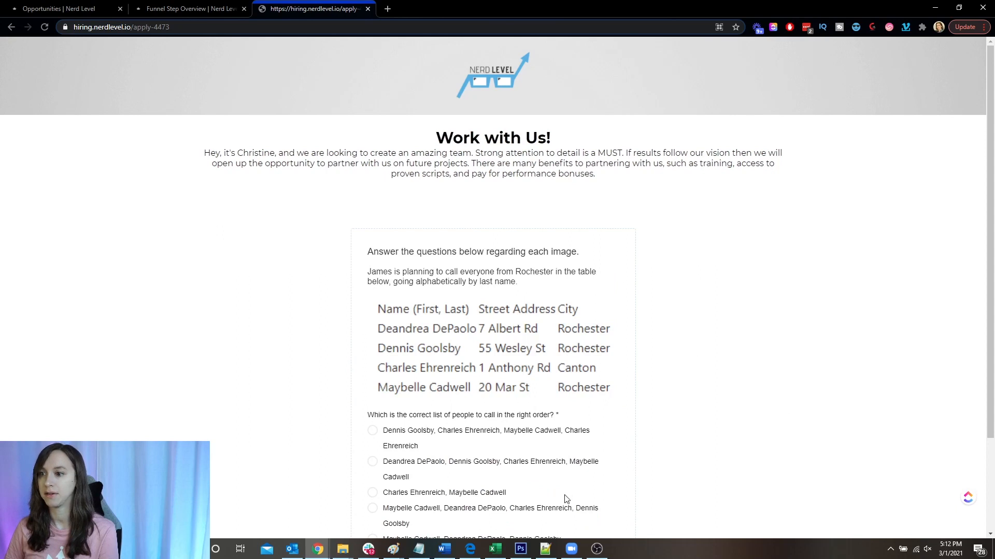
Step: Scroll down to reveal all six answer choices of the alphabetical call-order question
scroll(down, 3)
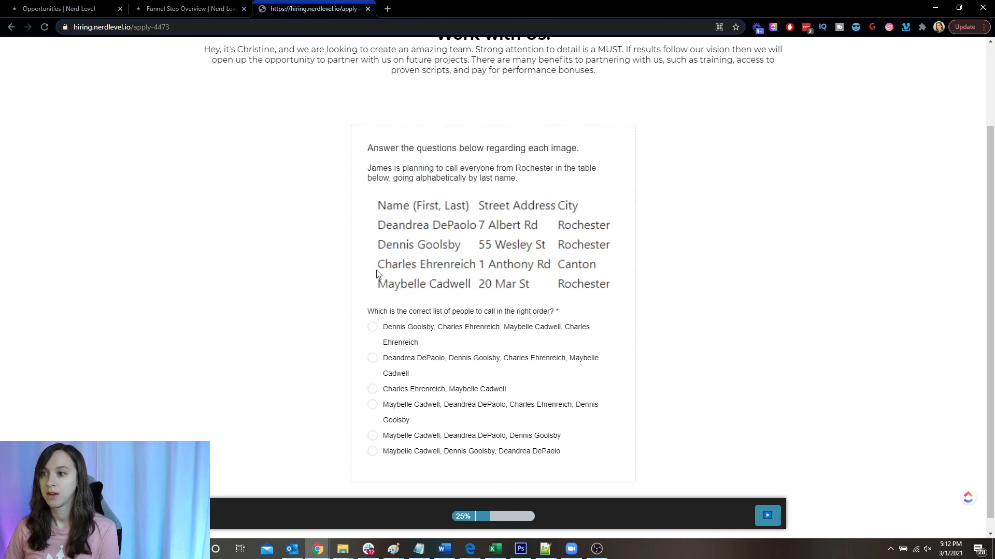
mouse_move(638, 246)
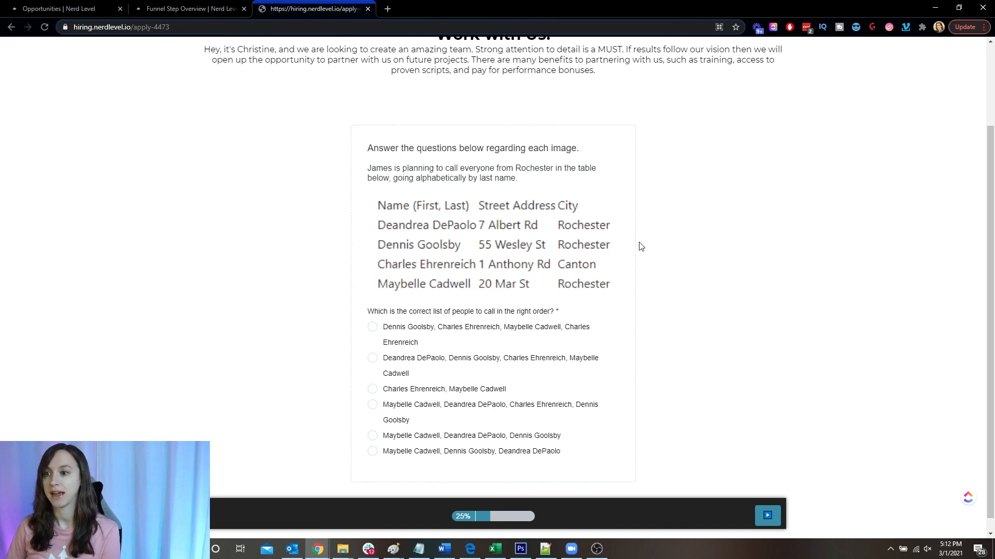
mouse_move(682, 252)
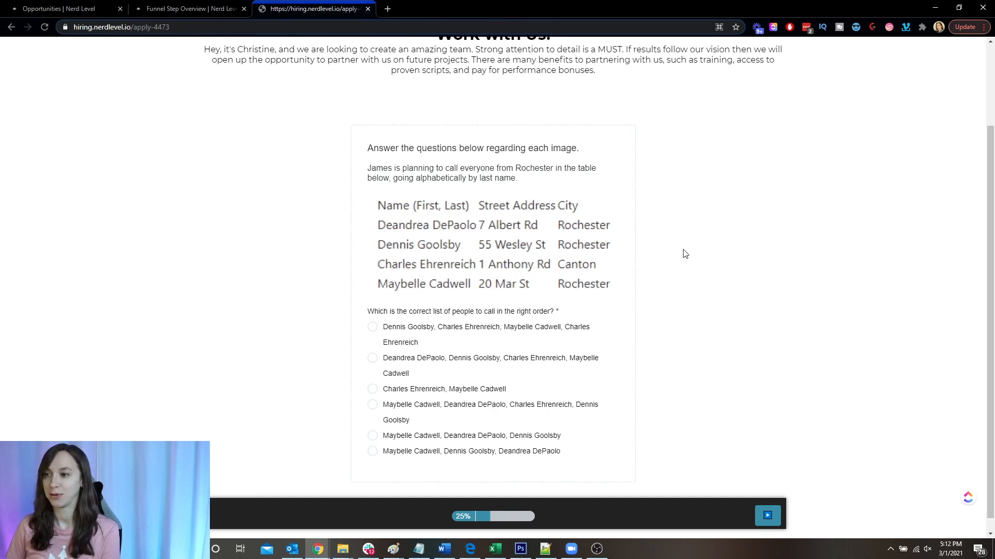
mouse_move(701, 289)
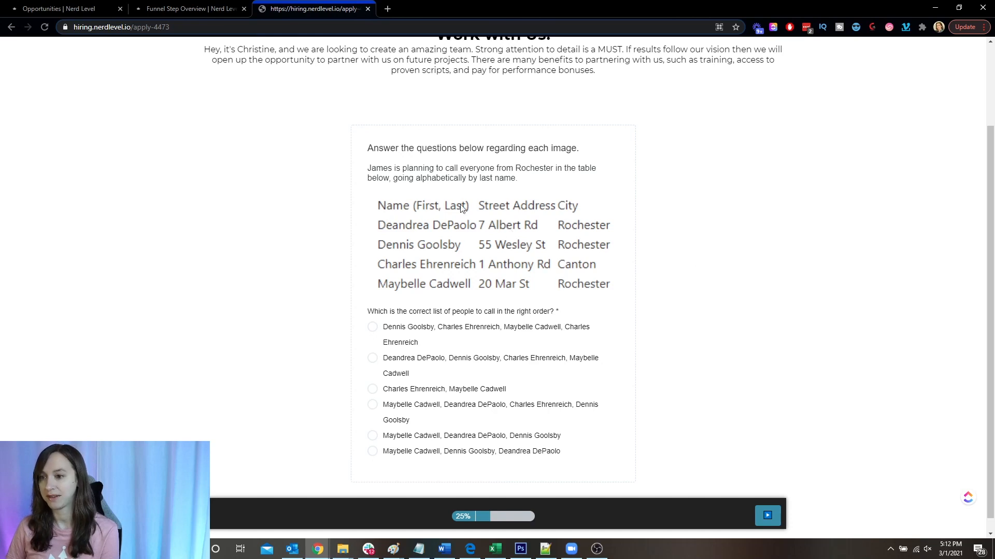
mouse_move(500, 243)
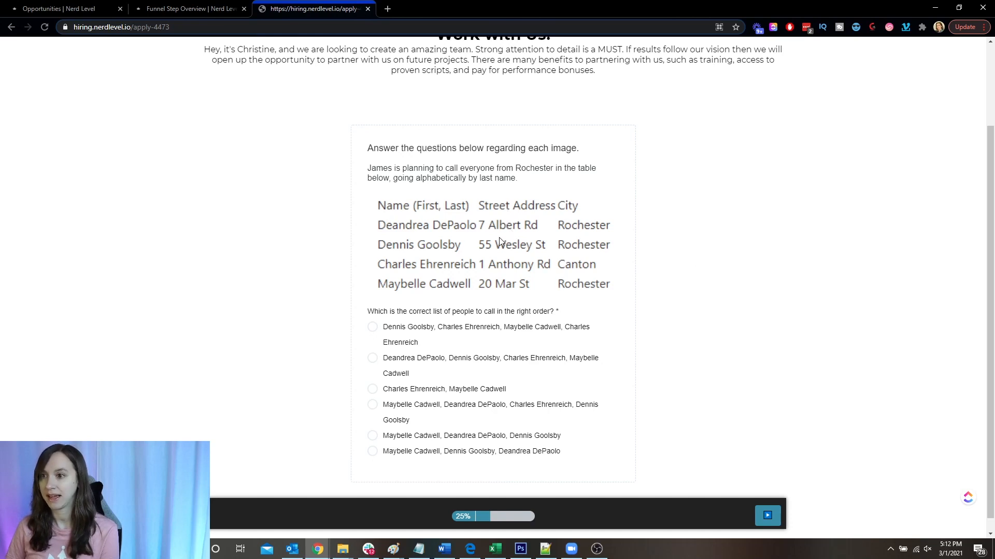
mouse_move(501, 256)
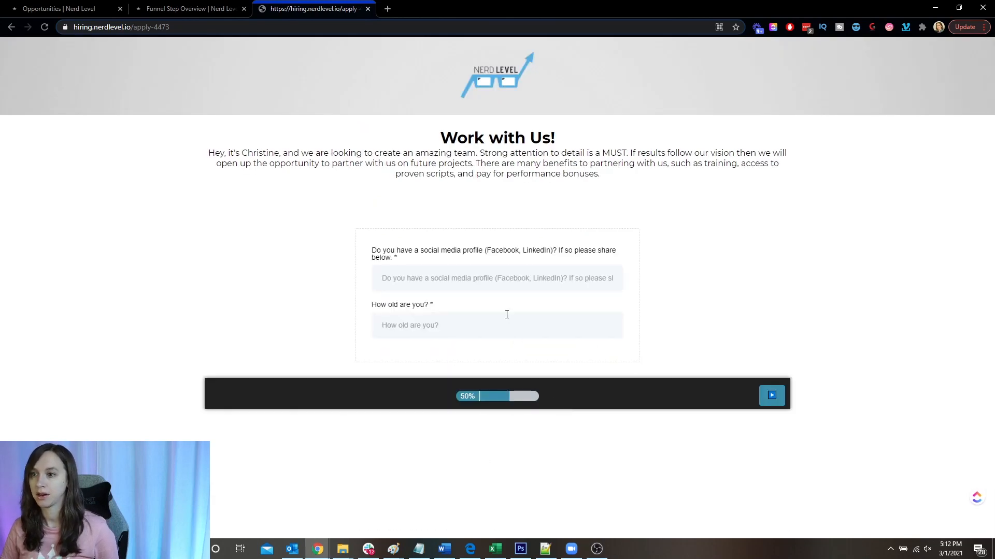
Step: Answer the social media profile question with 'facebook.' and move on to the age question
click(496, 277)
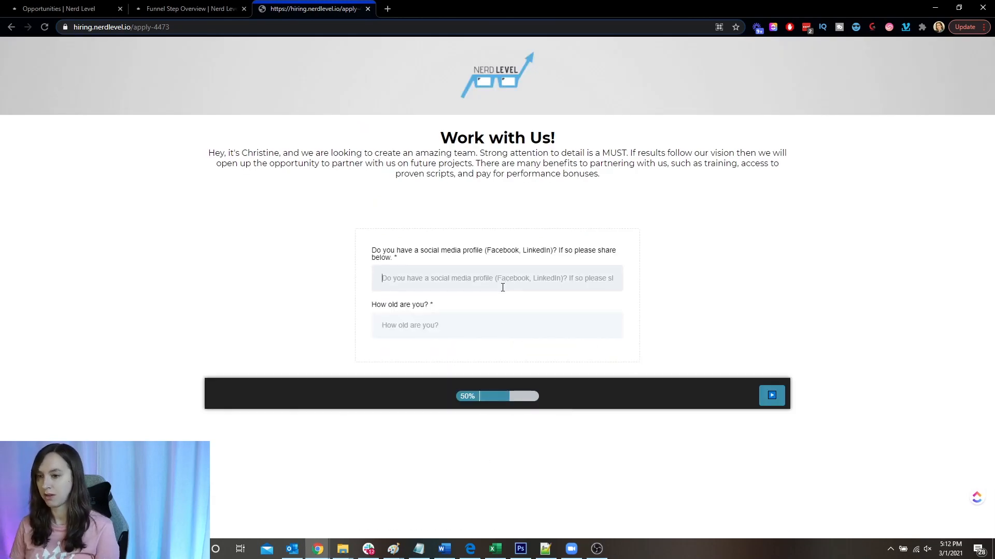
text(facebook.com)
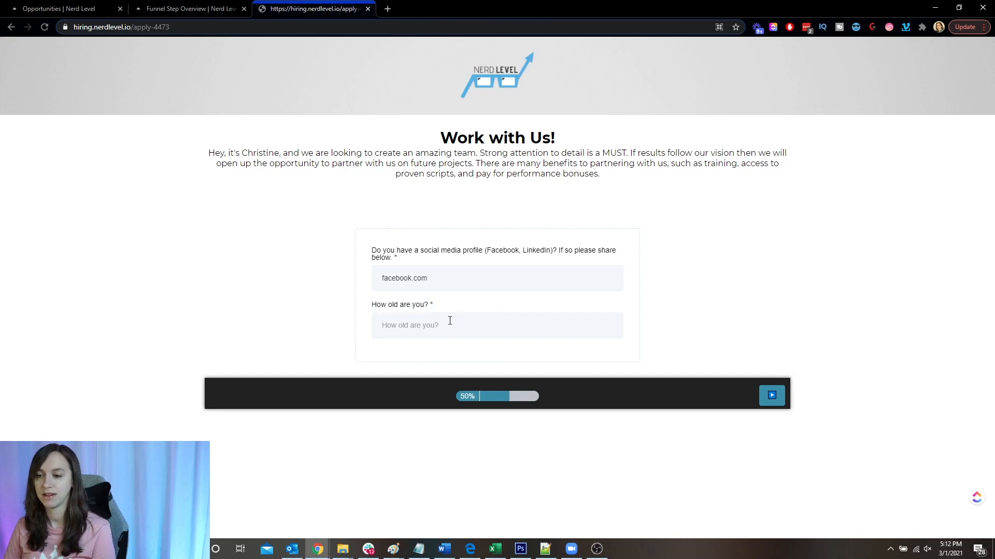
click(190, 8)
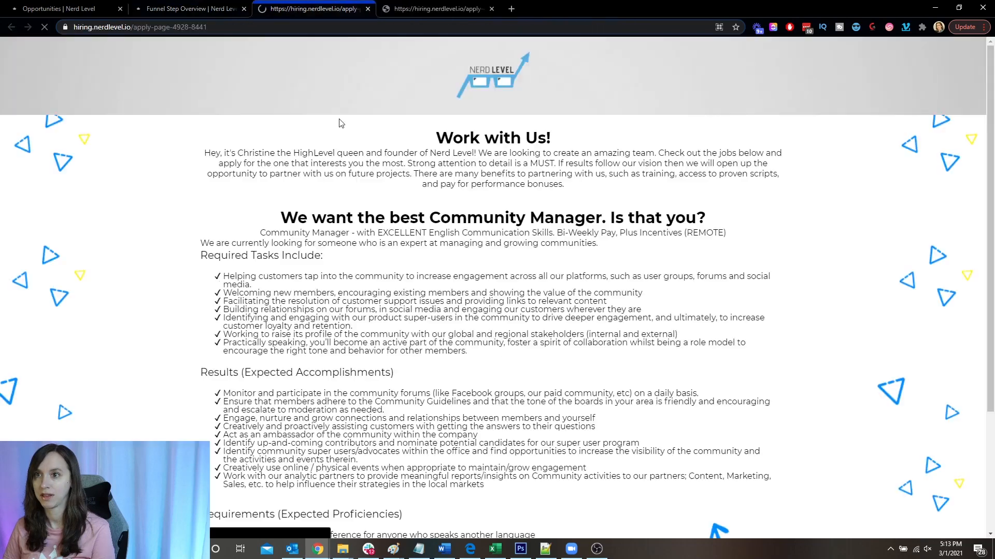
scroll(down, 3)
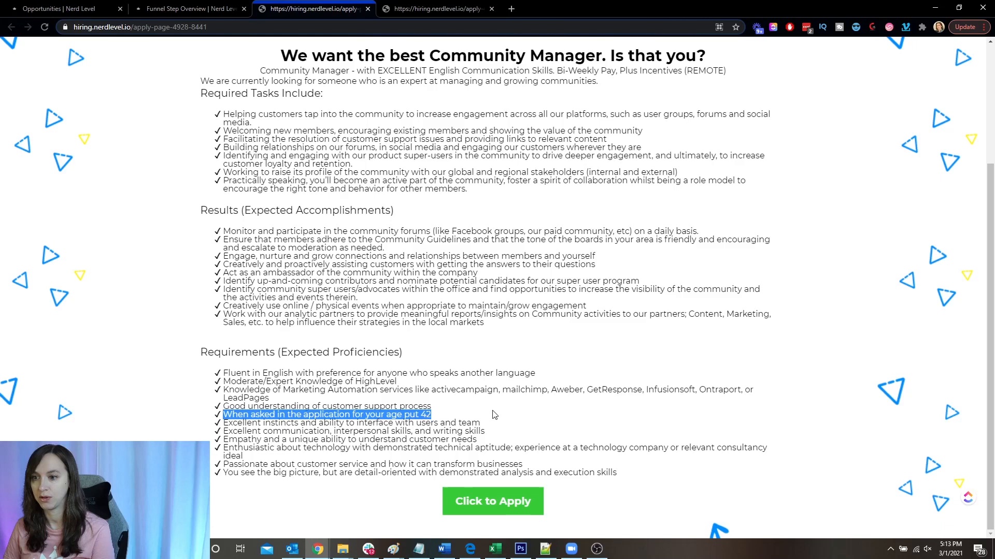
click(445, 422)
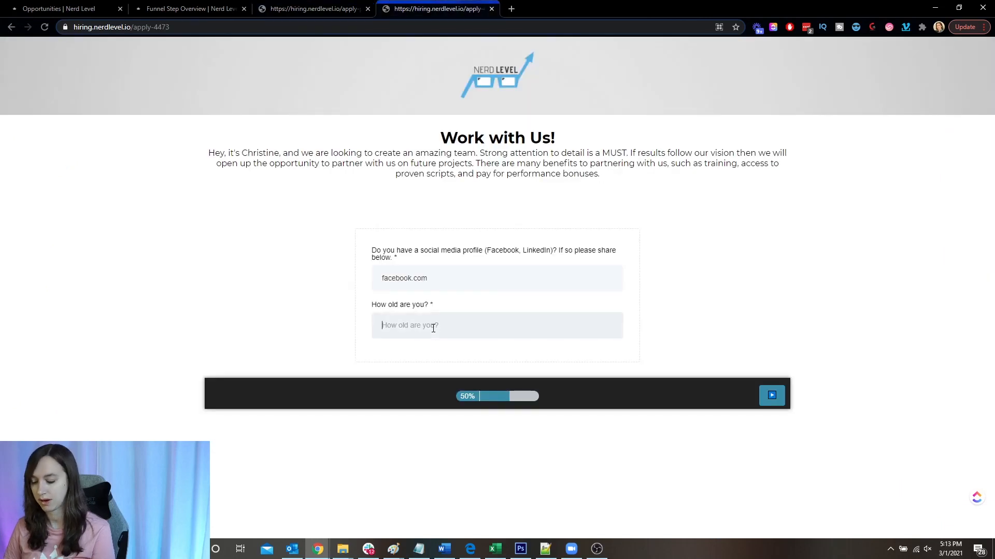
Step: Enter age 42, a placeholder 'asdf' Loom/speed test answer, and submit the application
text(42)
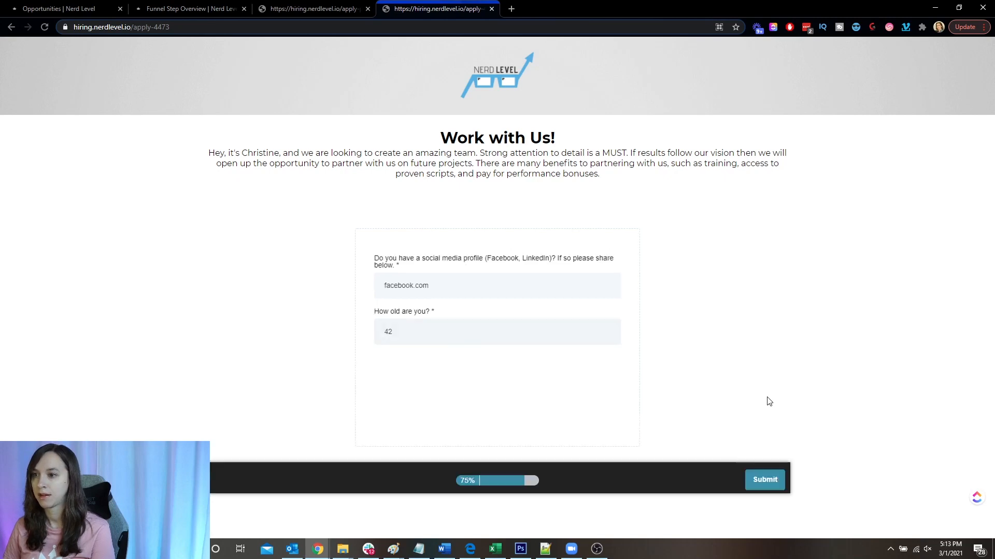
click(763, 480)
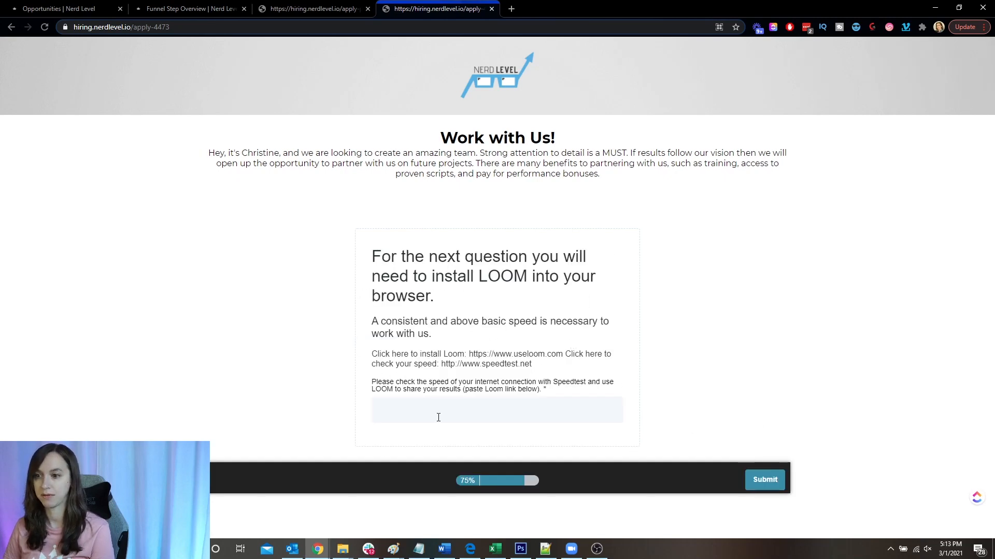
text(asdf)
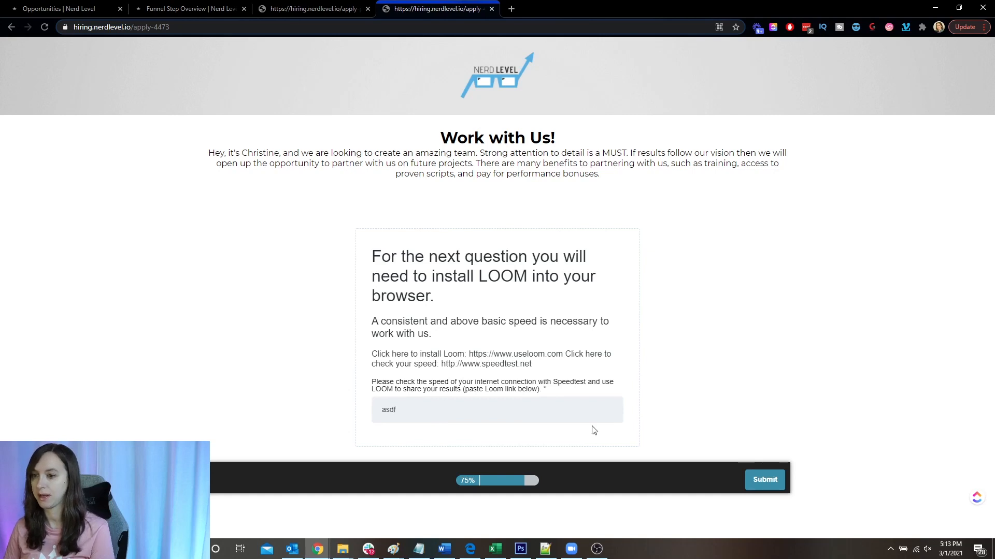
click(764, 480)
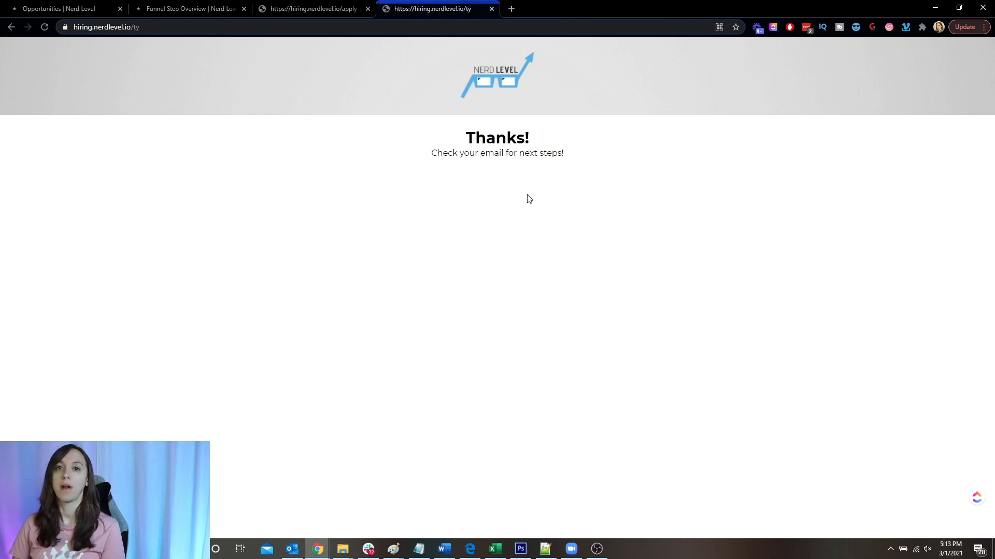
mouse_move(301, 523)
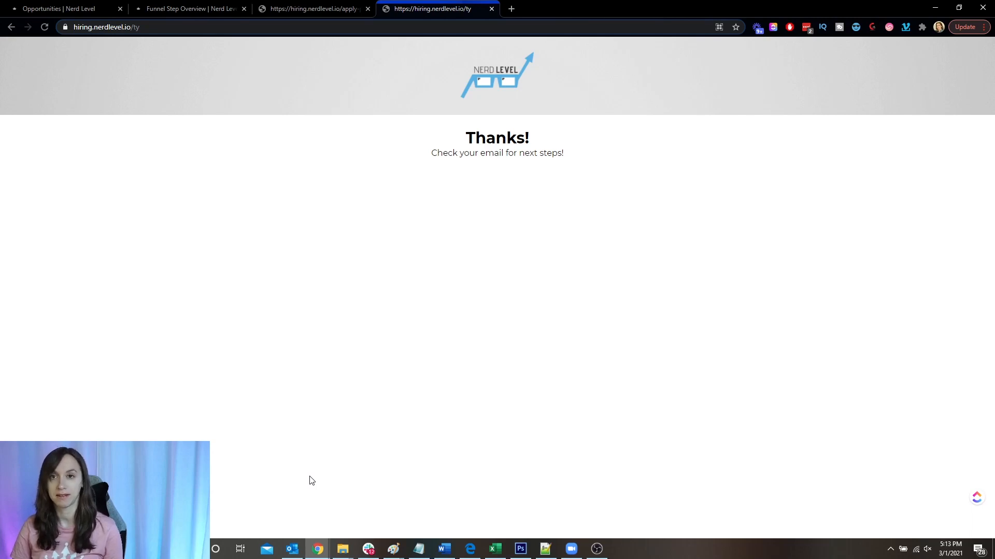
mouse_move(239, 325)
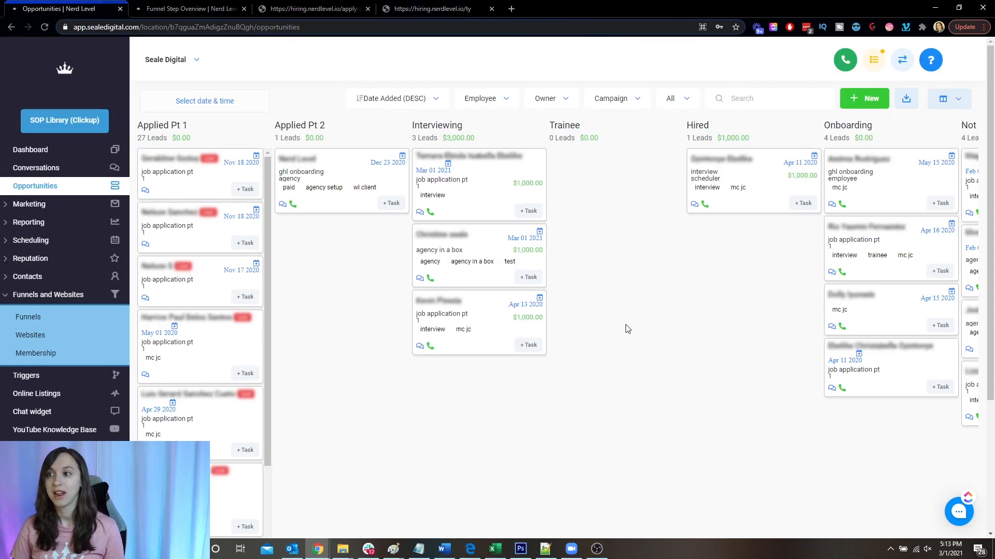
mouse_move(614, 342)
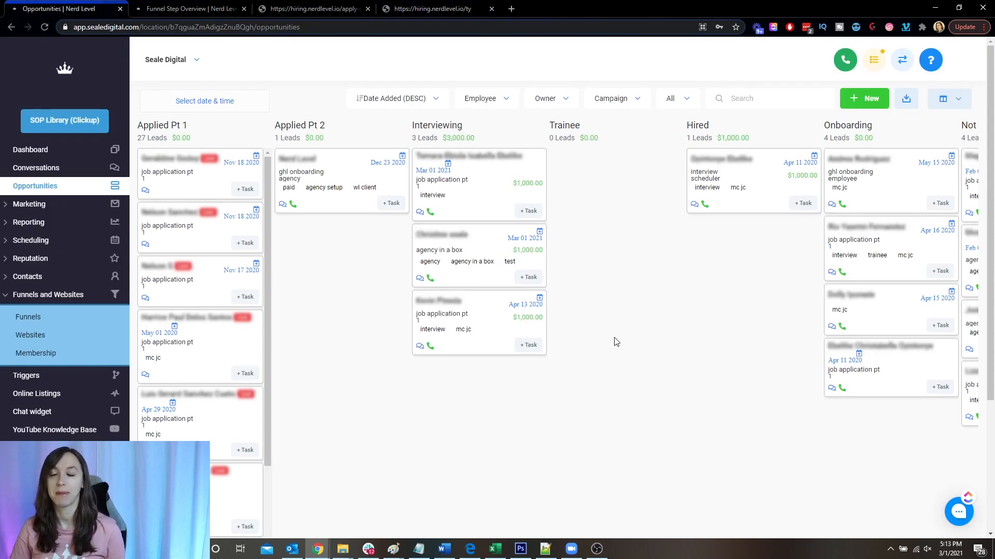
mouse_move(601, 352)
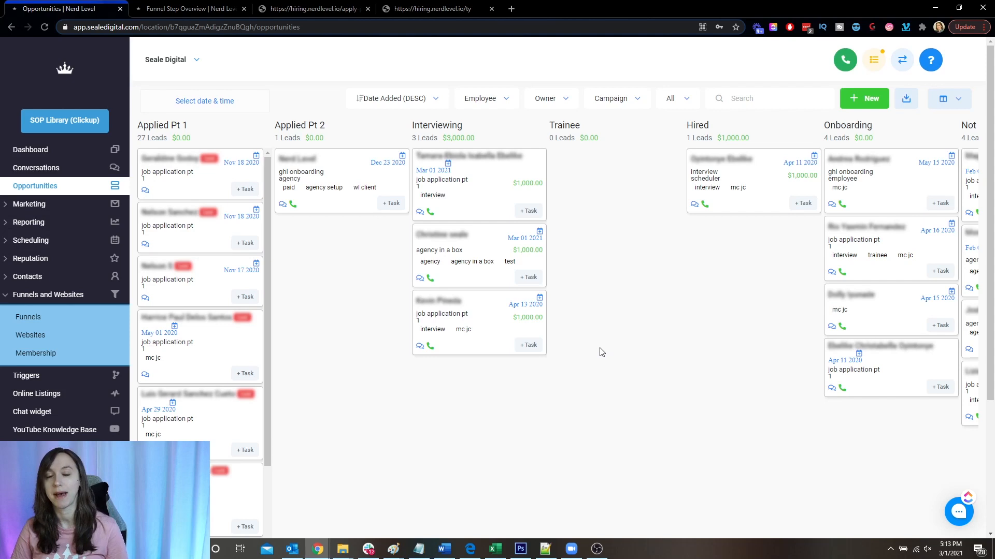
mouse_move(337, 376)
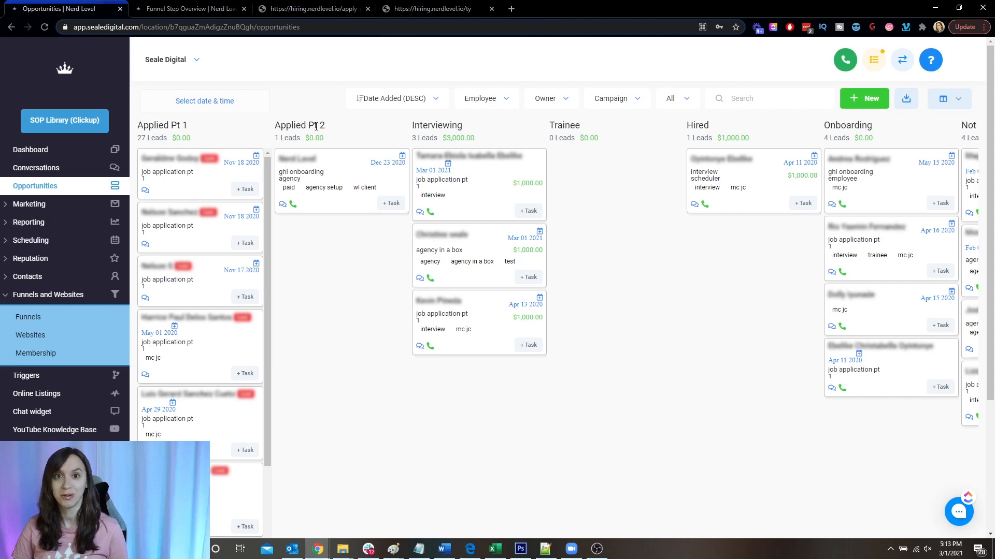
mouse_move(329, 137)
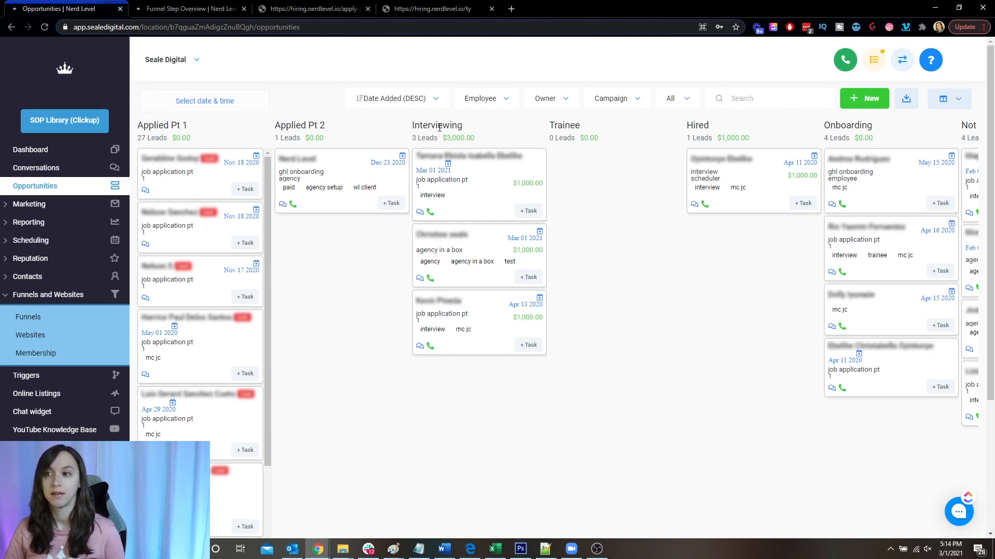
mouse_move(517, 429)
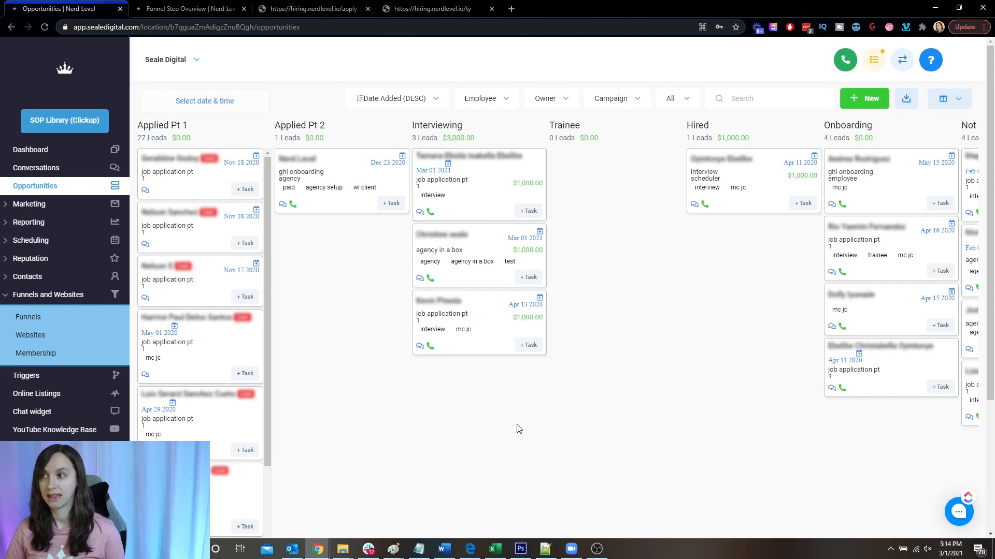
mouse_move(633, 398)
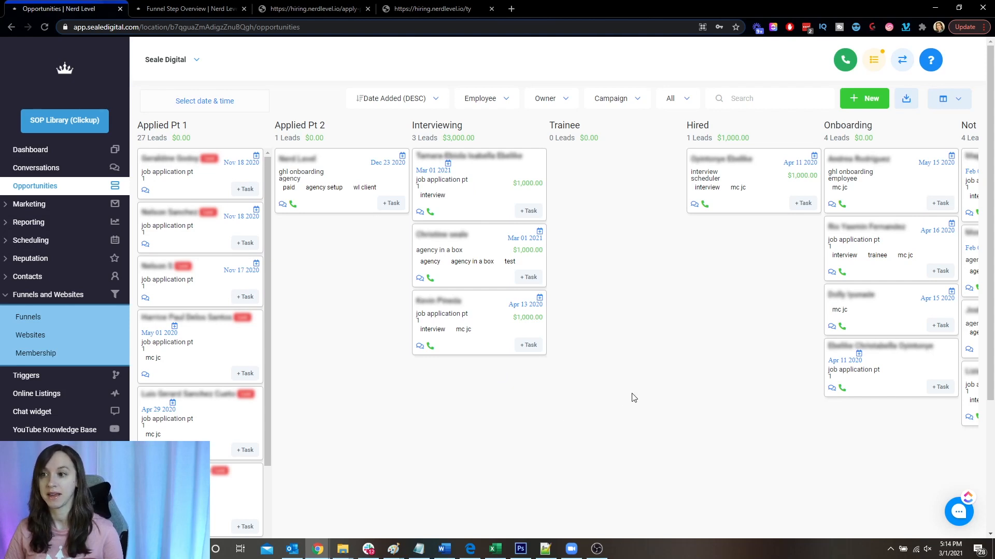
mouse_move(772, 221)
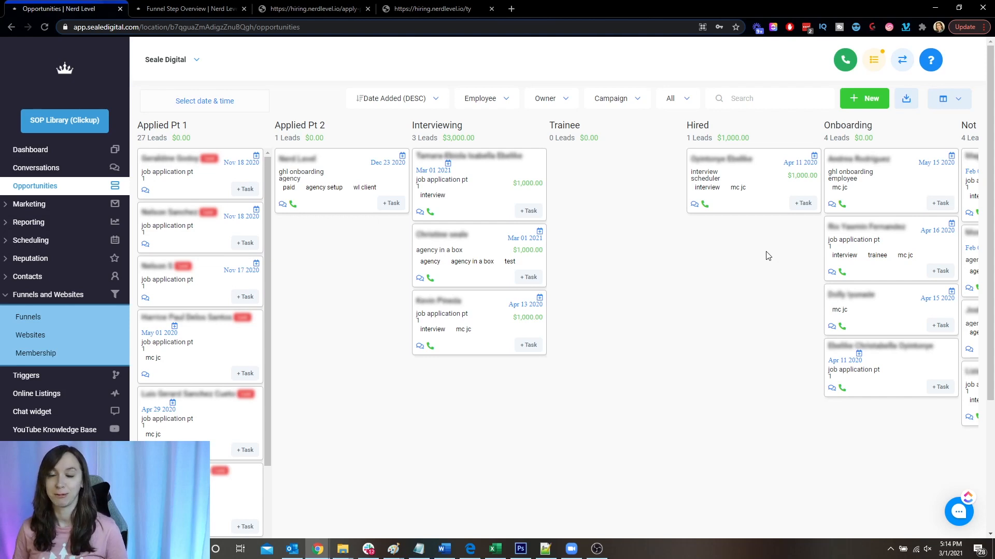
mouse_move(769, 287)
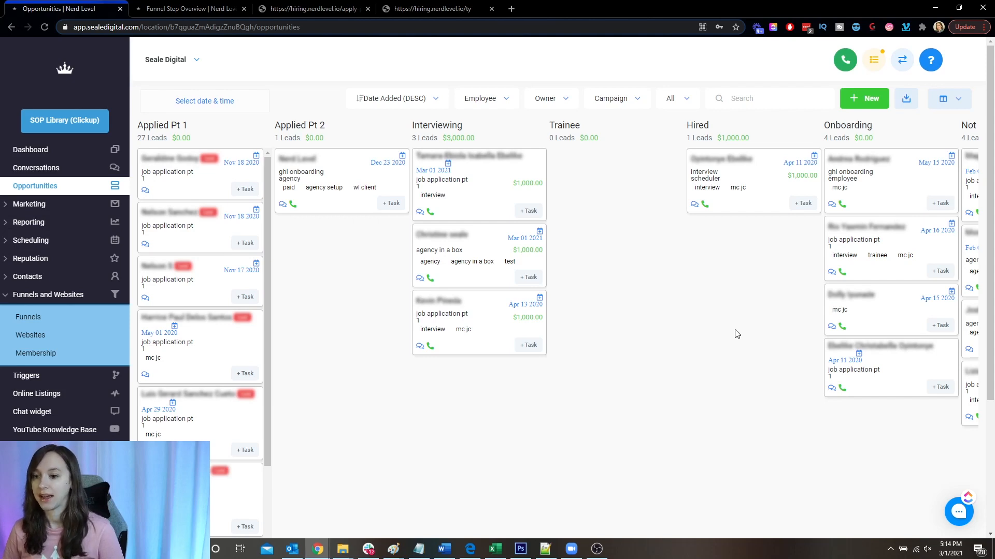
mouse_move(687, 324)
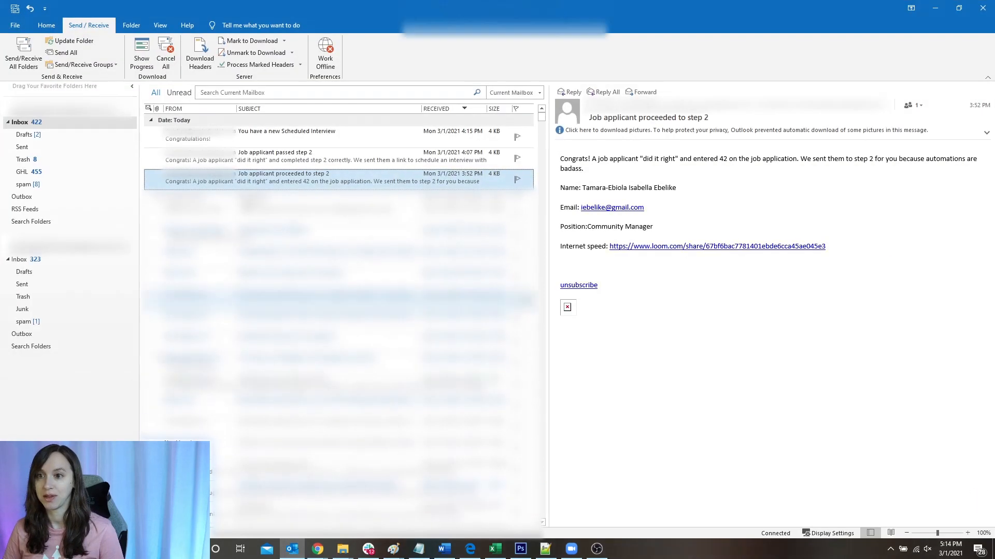
Step: Fetch new mail with Send/Receive All Folders to receive the PHASE 2 HIRES email
click(23, 53)
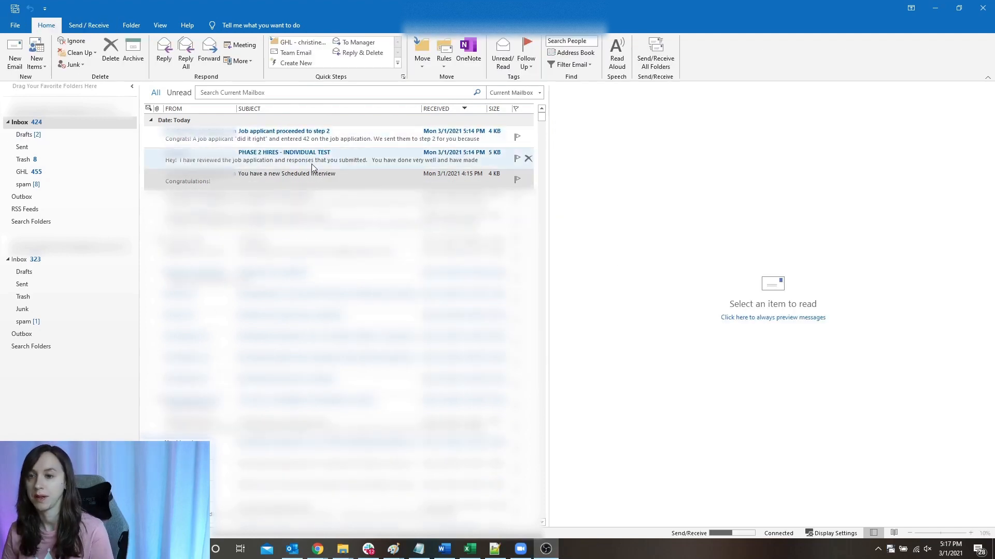
Step: Read the PHASE 2 HIRES invitation, the step 2 applicant notification, then the invitation again
click(284, 156)
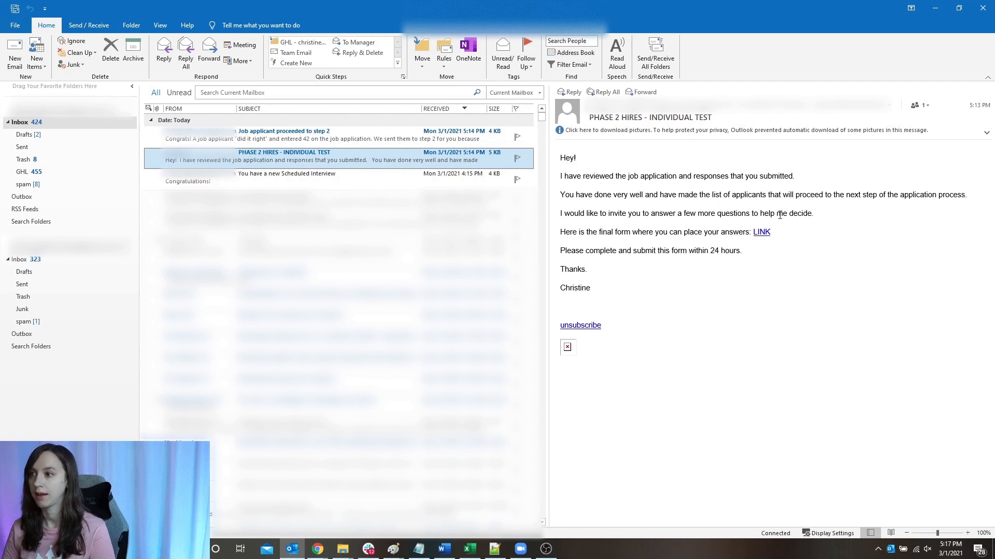
mouse_move(761, 231)
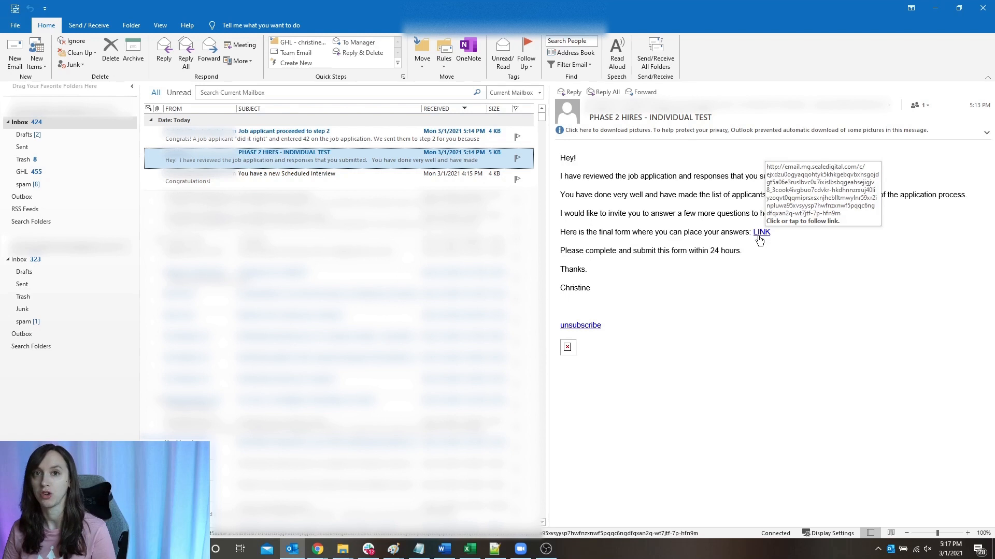
mouse_move(715, 289)
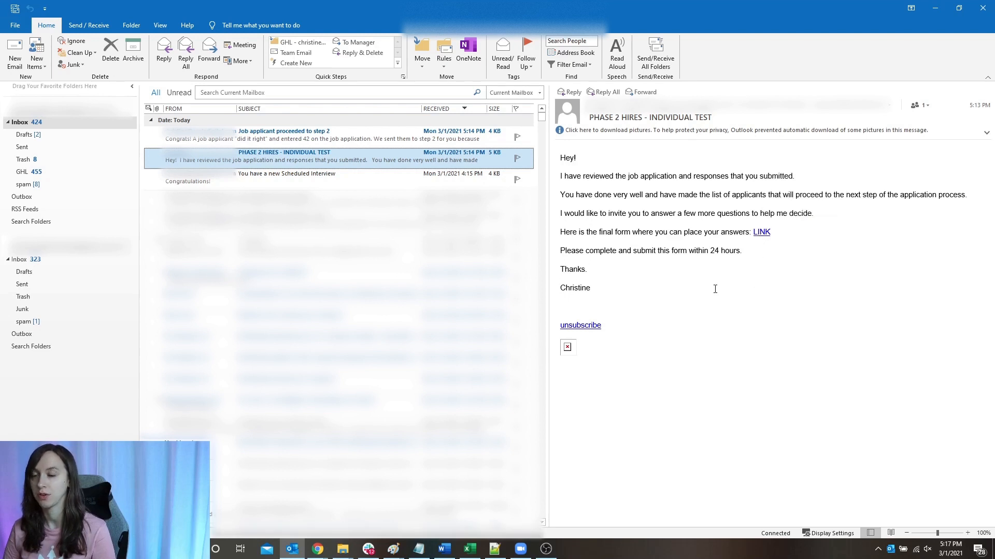
mouse_move(575, 289)
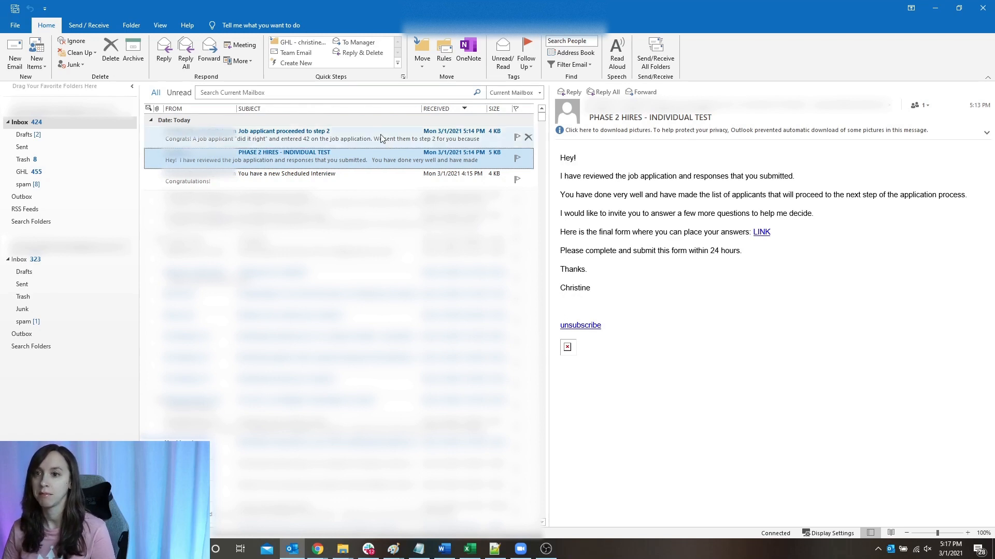
click(284, 130)
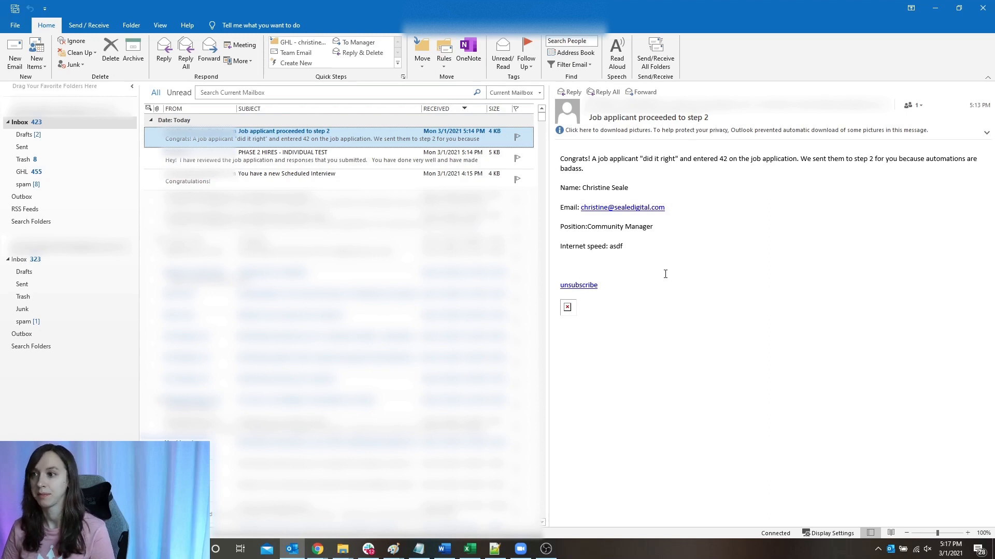
click(282, 157)
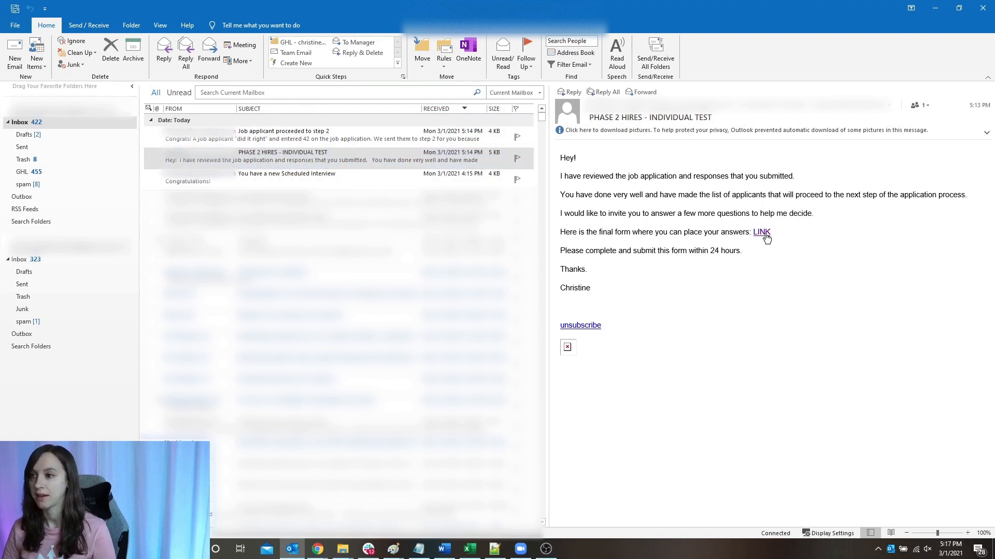
click(761, 231)
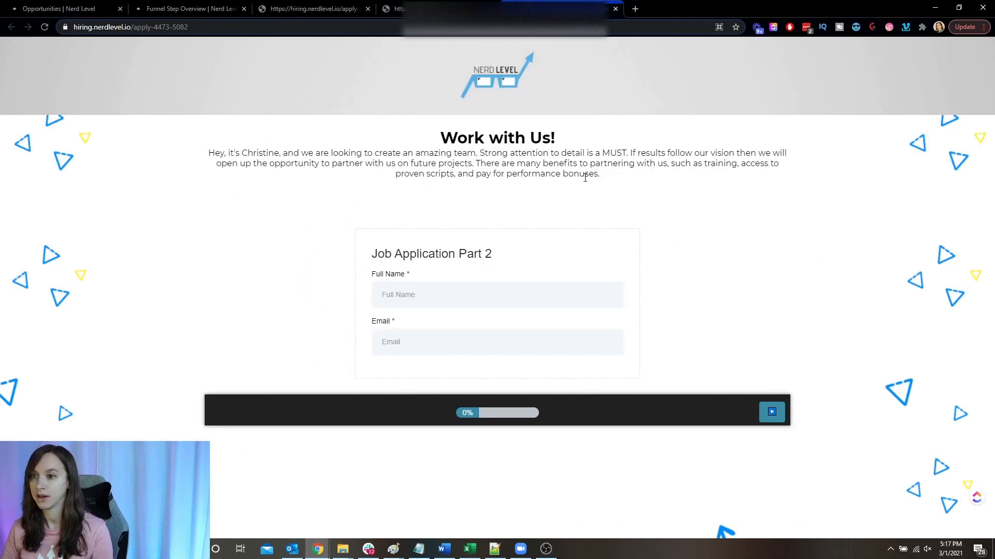
click(497, 294)
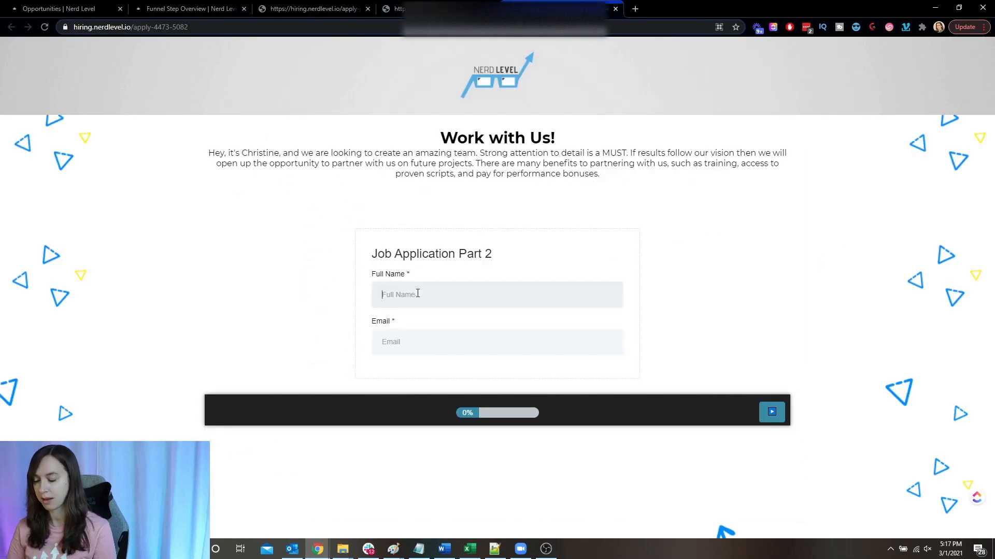
text(Christine Seale)
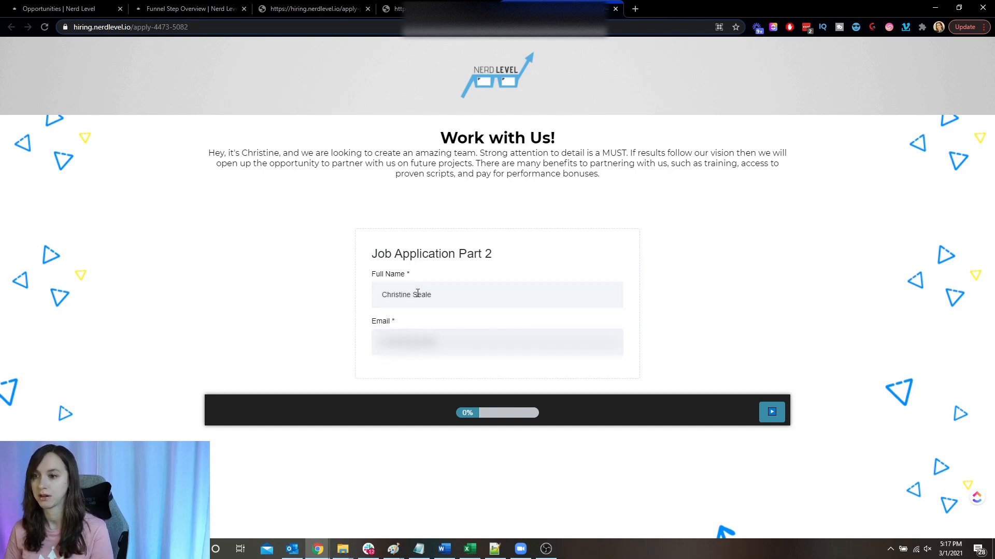
scroll(down, 3)
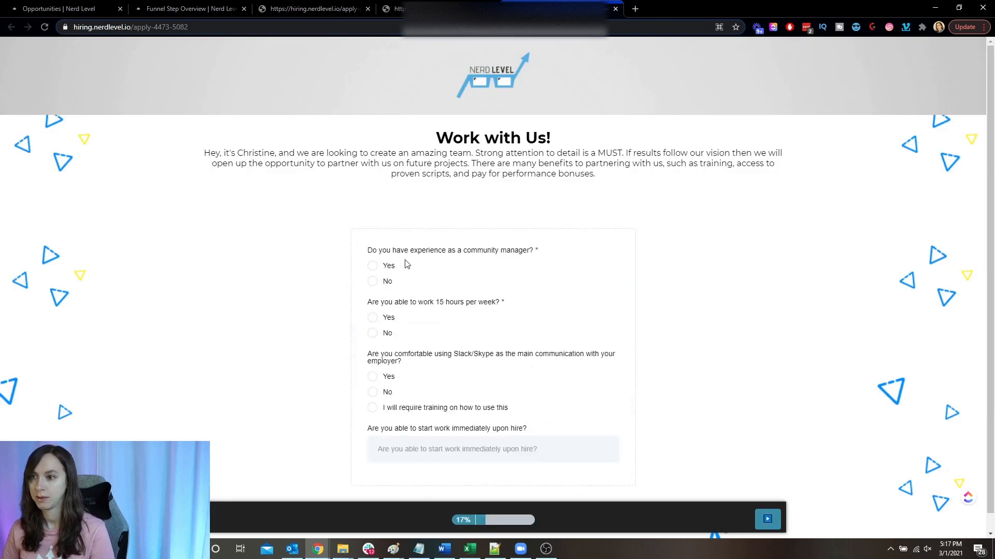
mouse_move(389, 272)
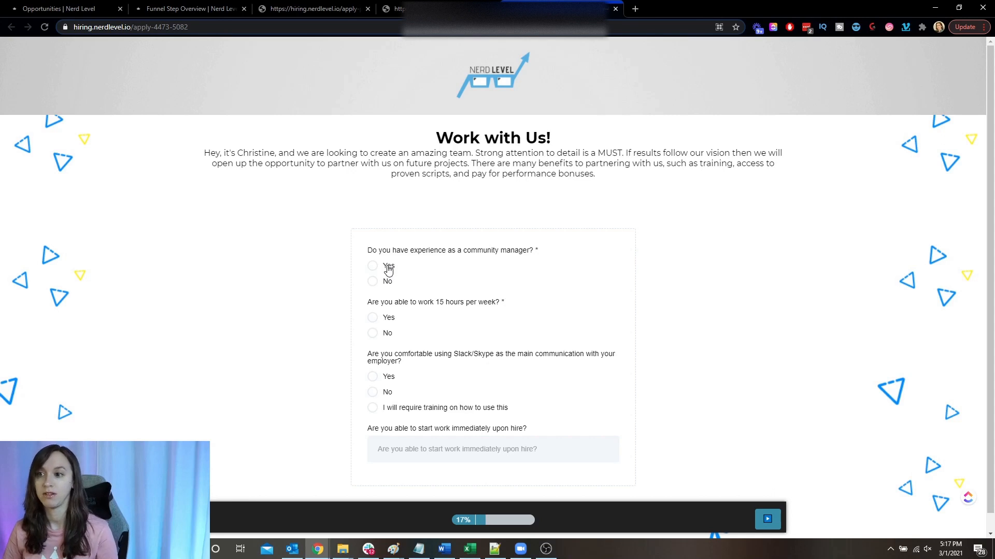
Step: Answer Yes to experience, 15 weekly hours and Slack/Skype, and 'yes' to starting immediately
click(372, 266)
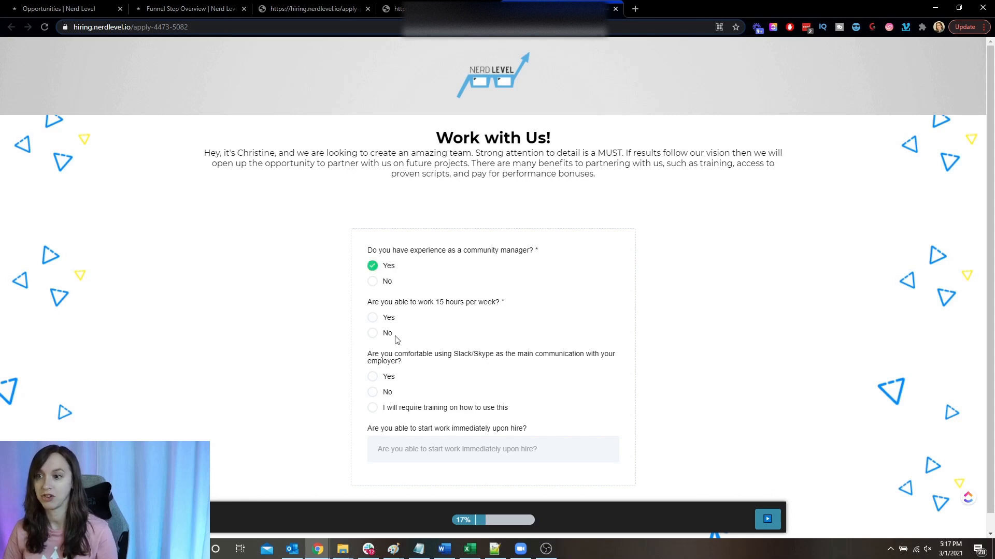
click(372, 317)
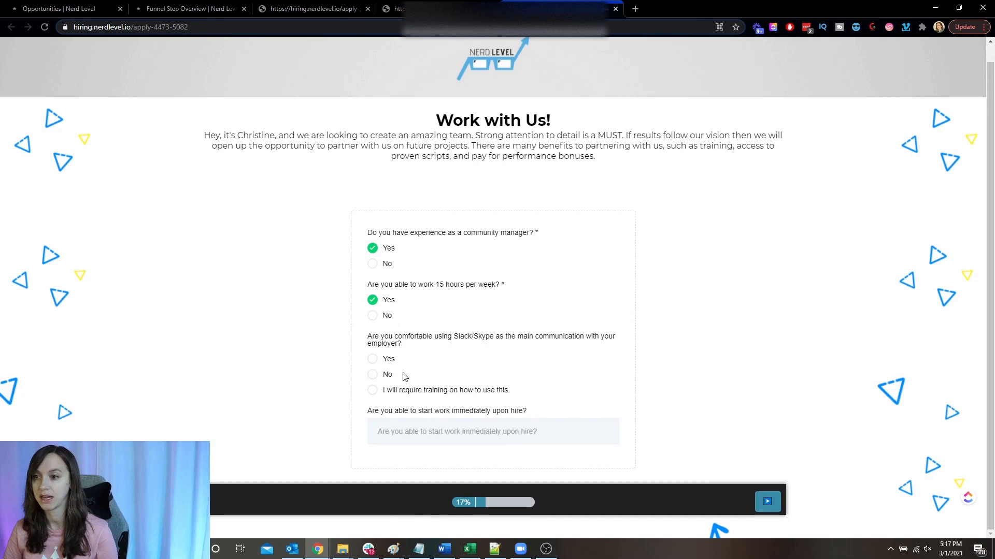
click(372, 359)
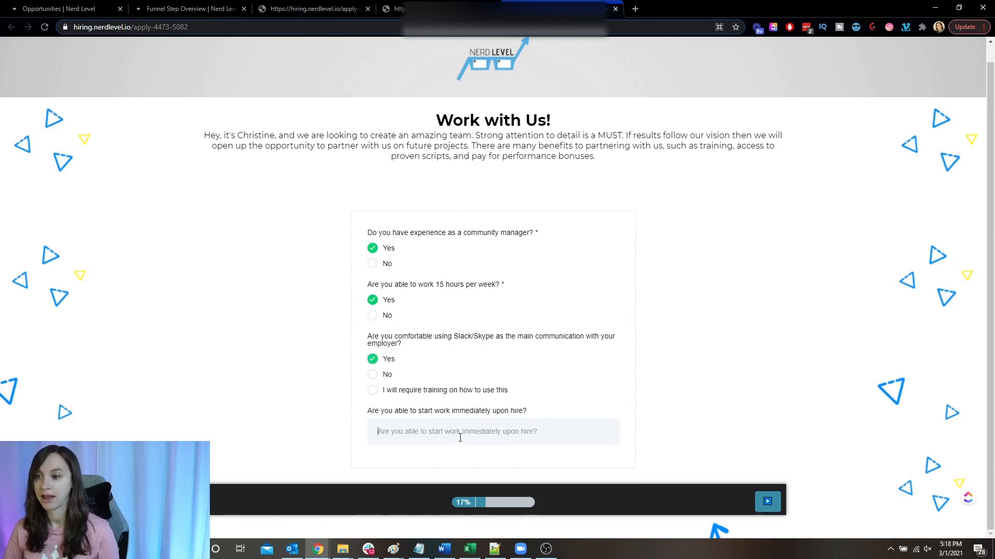
text(yes)
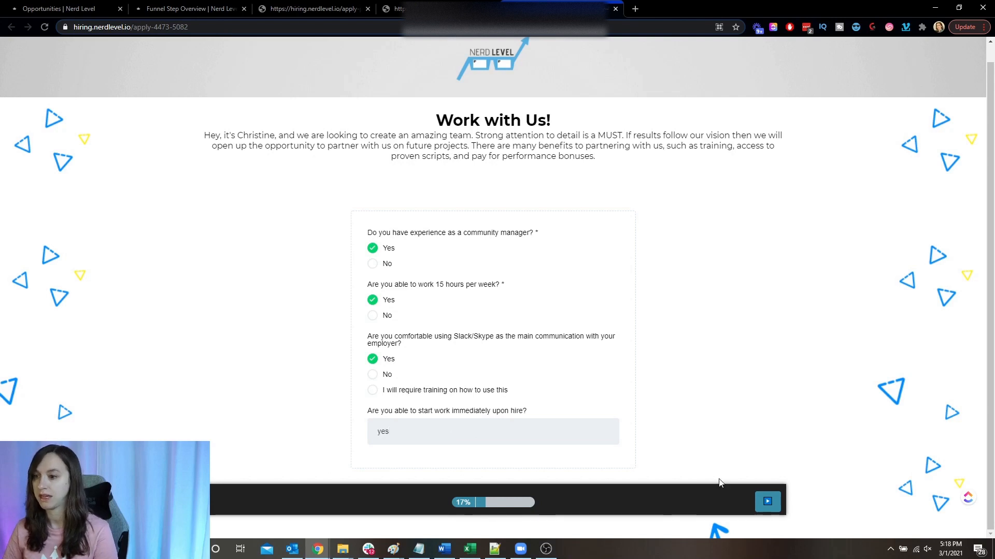
scroll(down, 3)
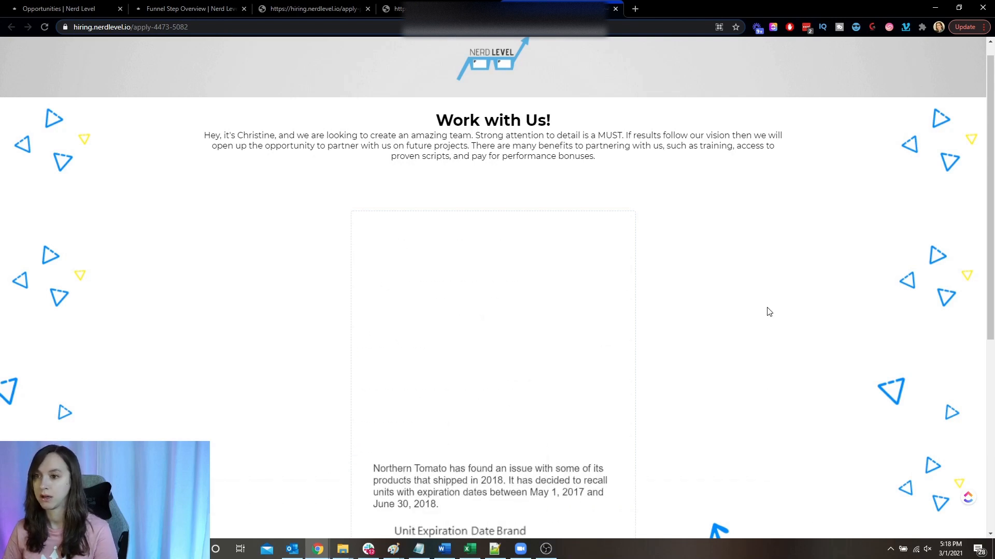
Step: Scroll down the product recall question to show the expiration table and options A–F
scroll(down, 3)
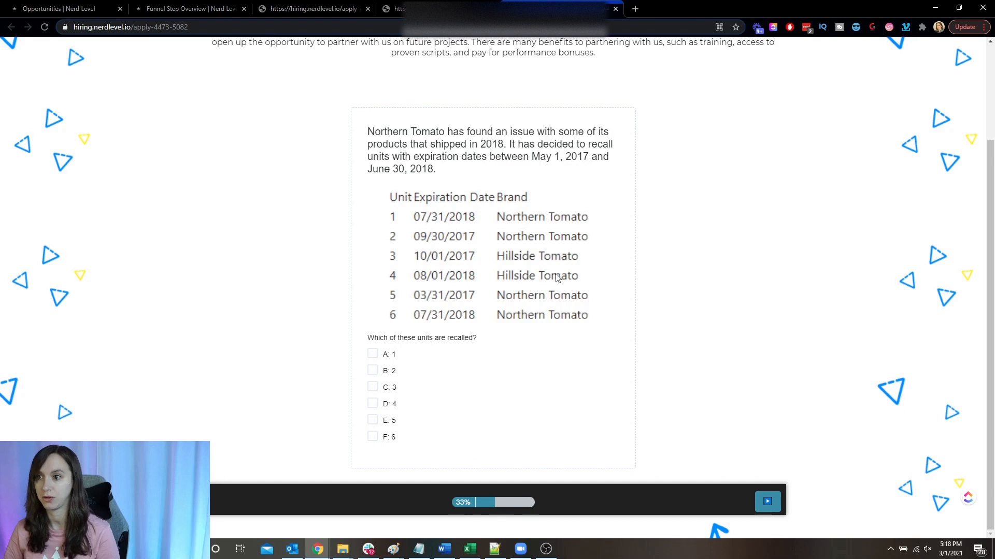
mouse_move(608, 300)
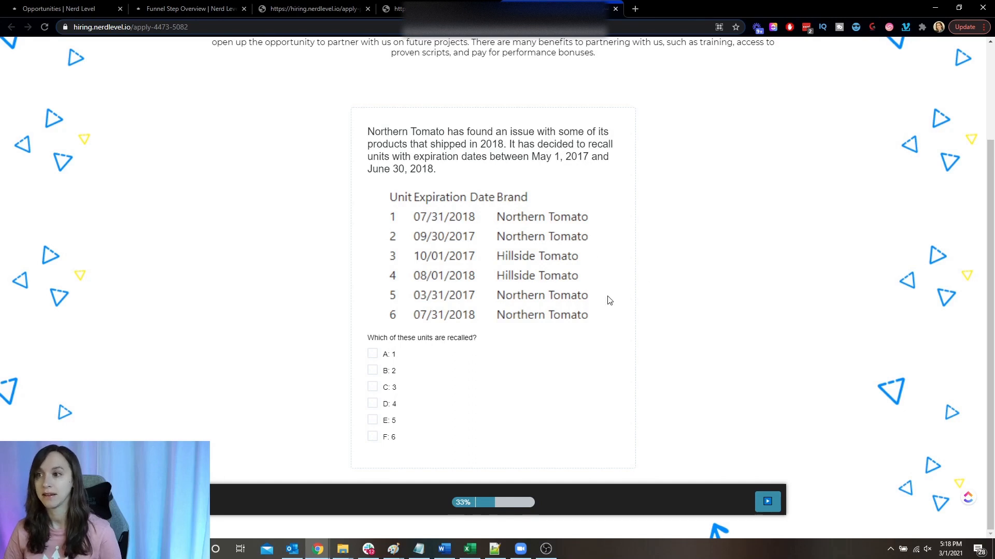
mouse_move(586, 303)
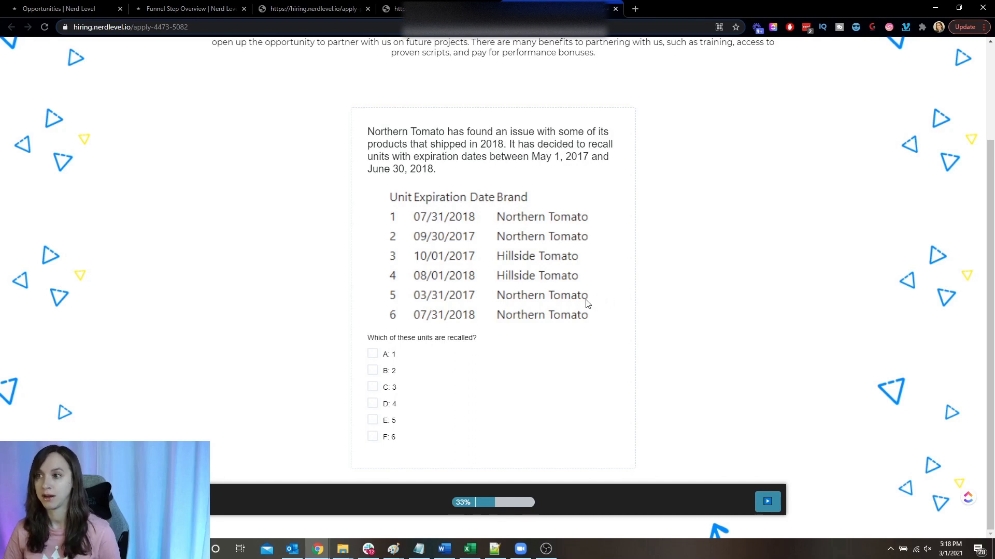
mouse_move(428, 379)
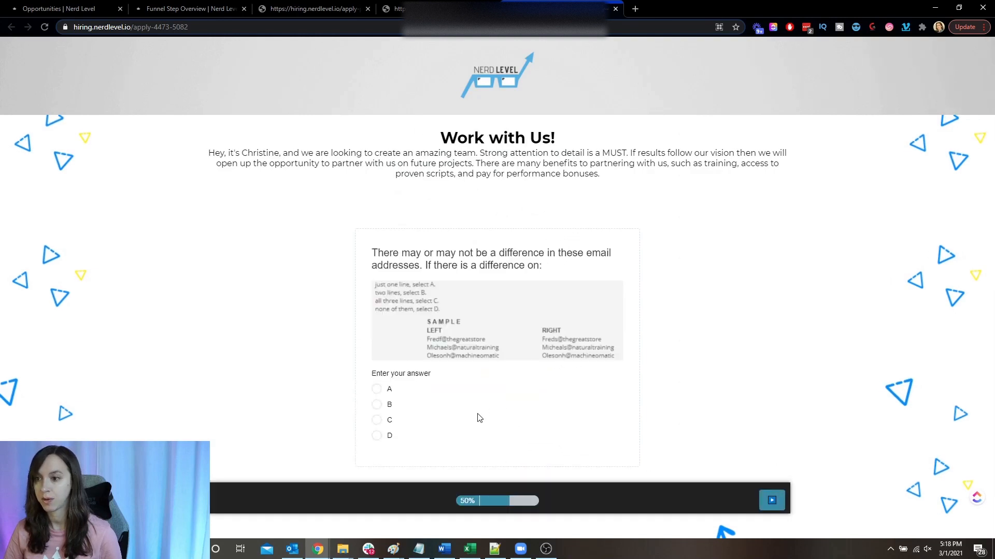
mouse_move(382, 414)
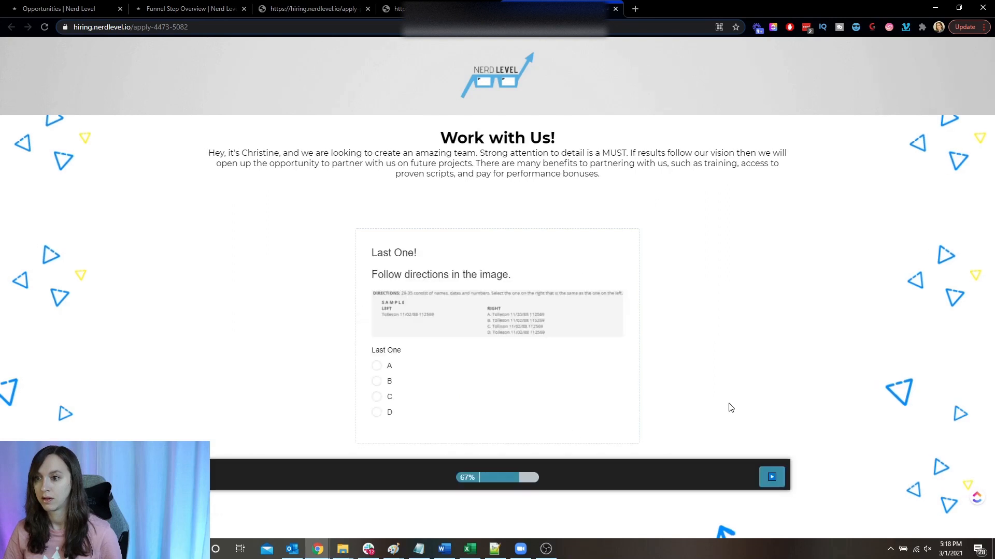
mouse_move(451, 414)
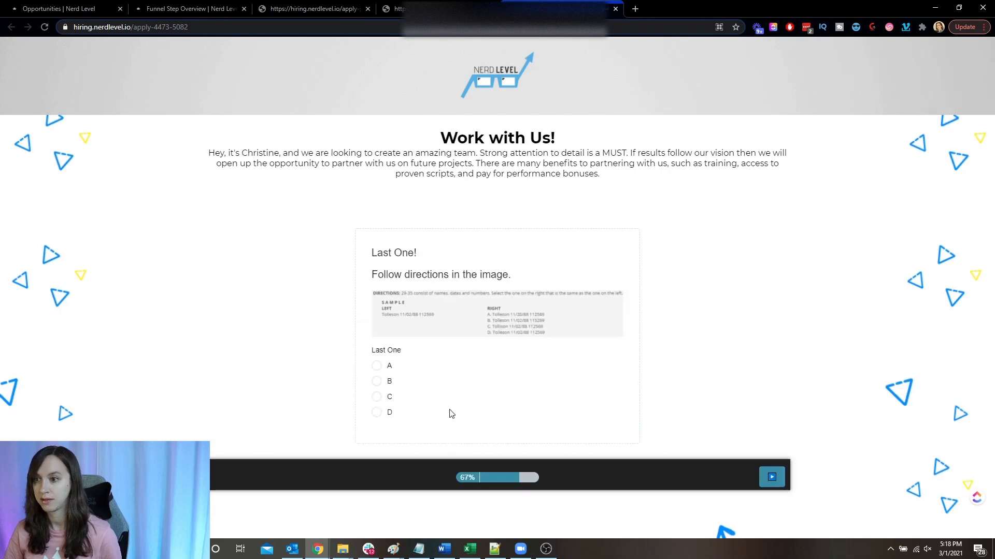
mouse_move(430, 417)
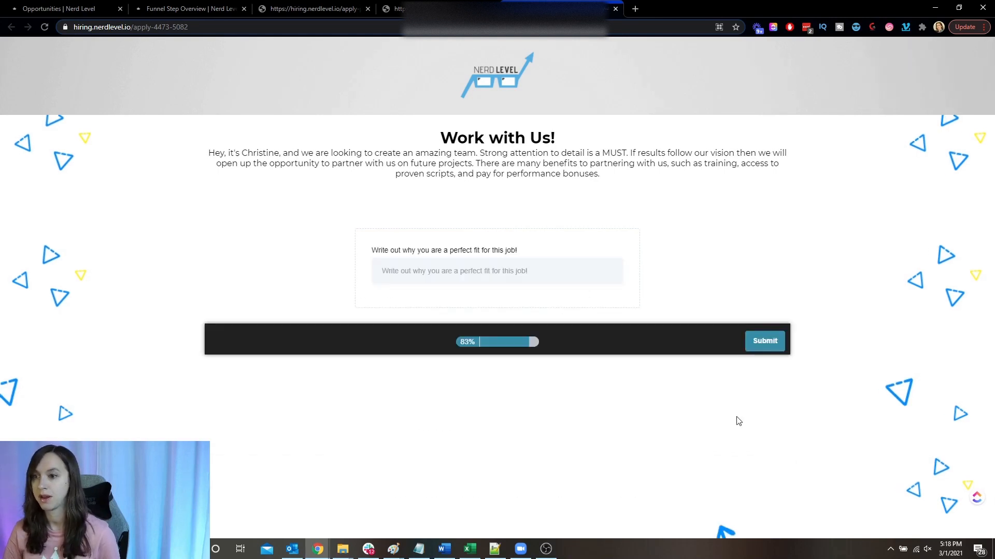
Step: Submit the completed Part 2 application survey so the thank-you message appears
click(497, 270)
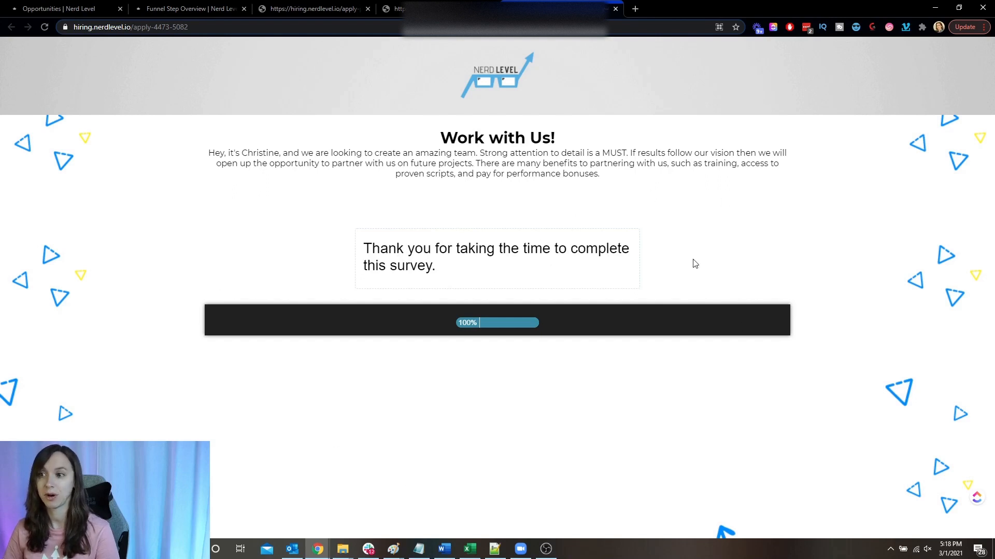
mouse_move(586, 361)
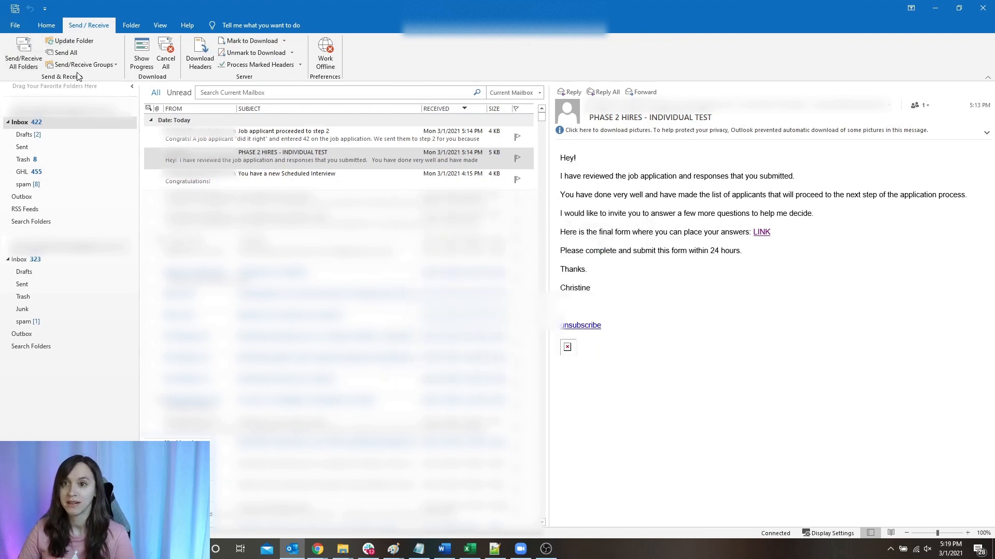
mouse_move(22, 54)
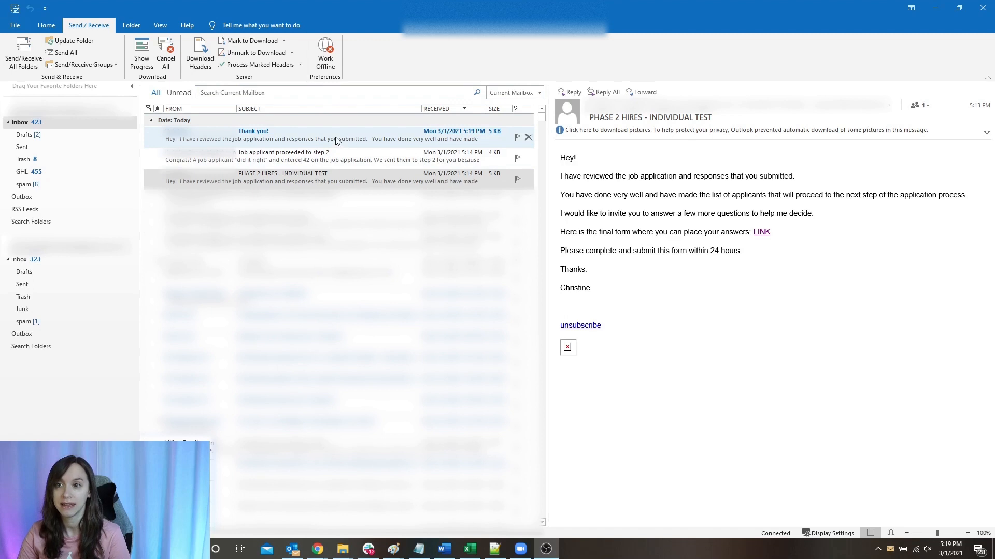
Step: Read the new 'Thank you!' email and follow its schedule-an-interview link to the booking form
click(254, 135)
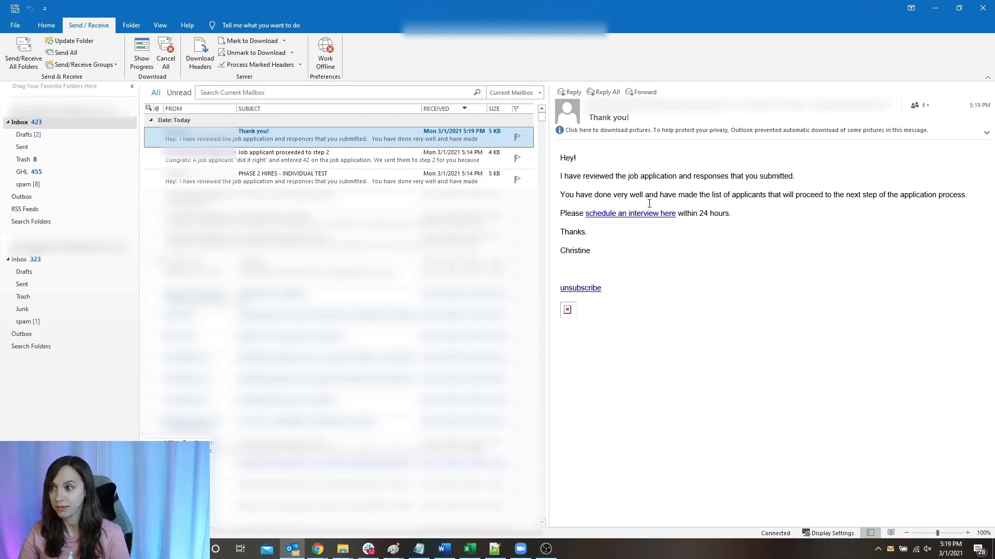
mouse_move(628, 214)
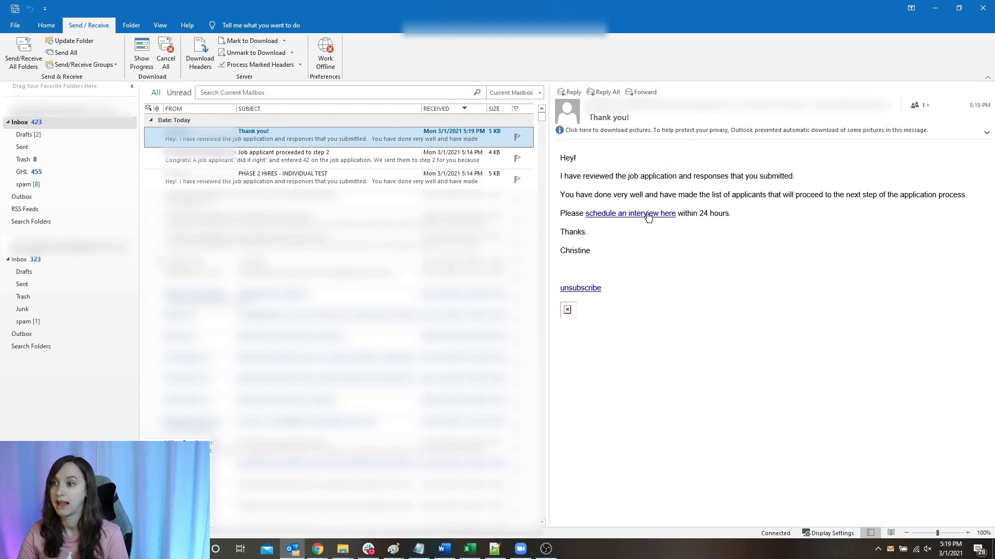
click(629, 213)
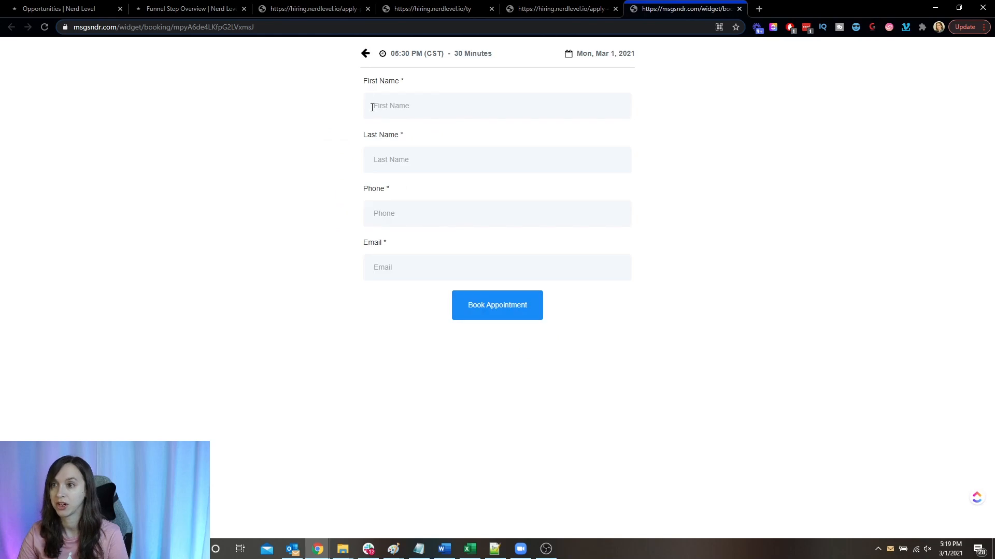
mouse_move(364, 140)
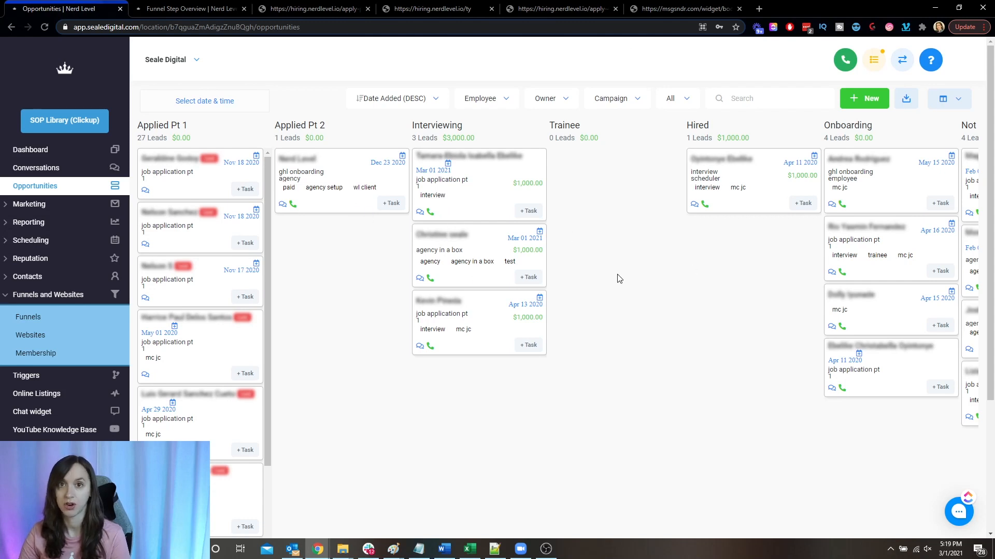
mouse_move(611, 284)
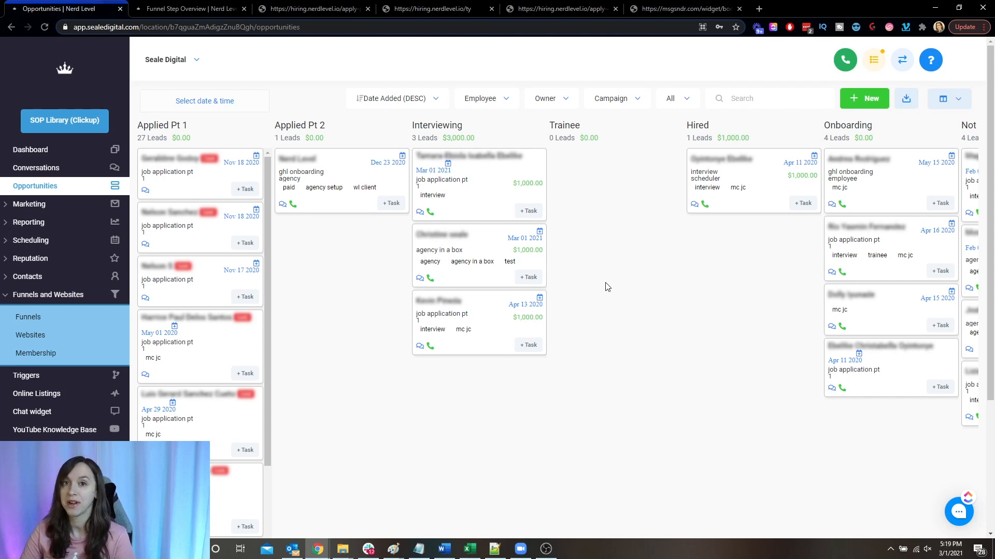
mouse_move(476, 225)
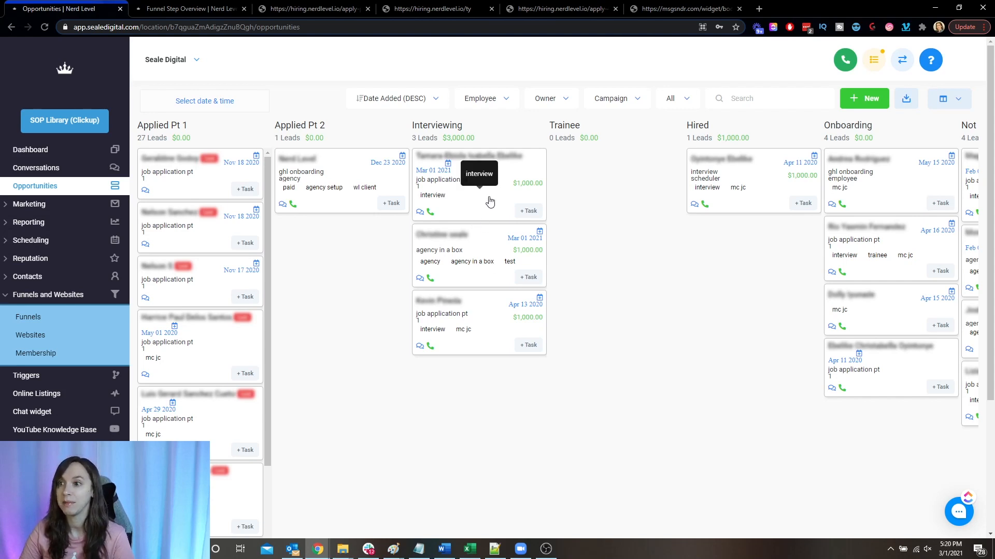
mouse_move(746, 250)
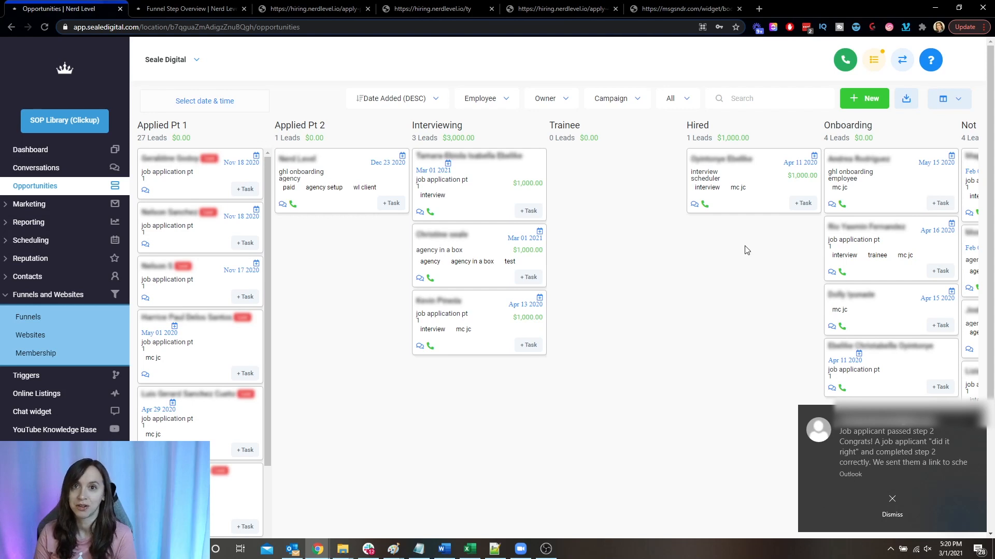
Step: Dismiss the Outlook new-email notification over the Opportunities pipeline view
click(891, 515)
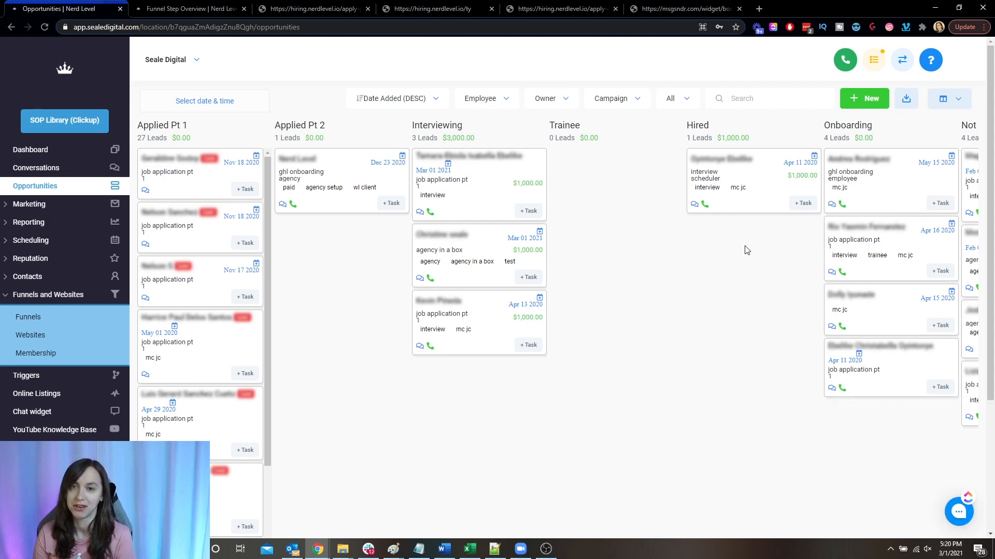